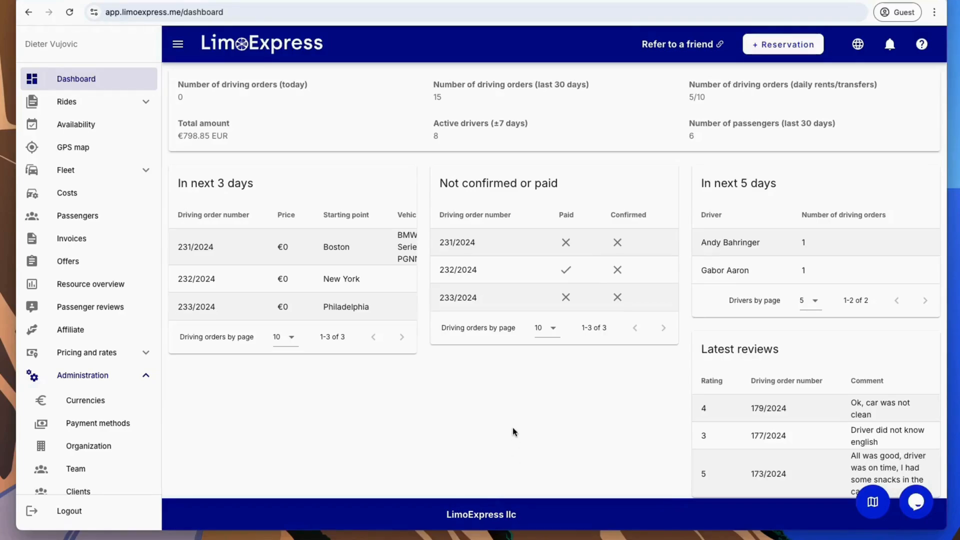
mouse_move(444, 387)
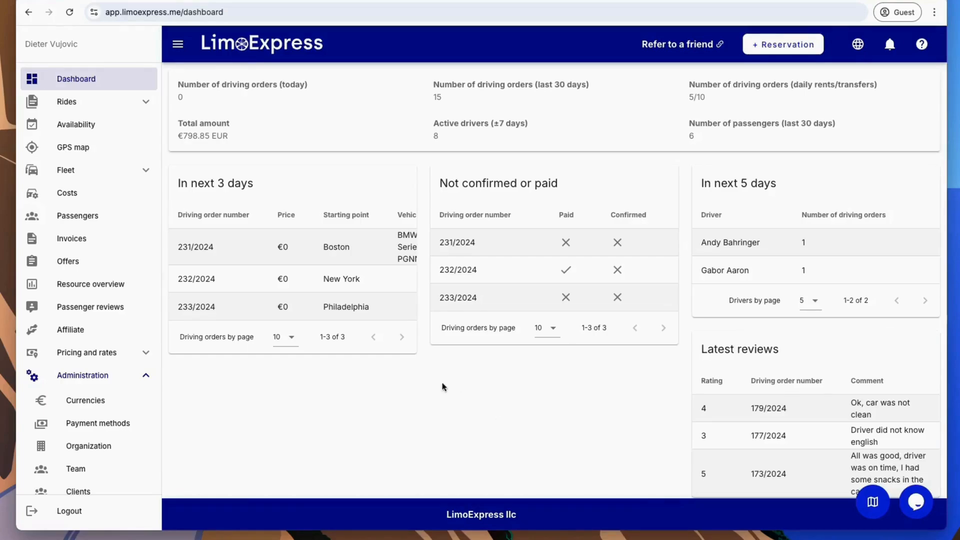
mouse_move(403, 355)
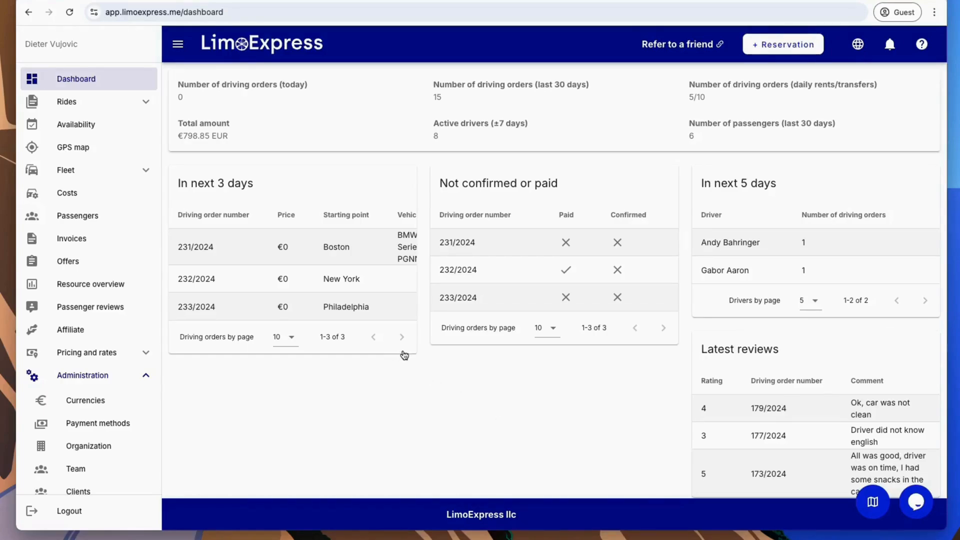
mouse_move(432, 341)
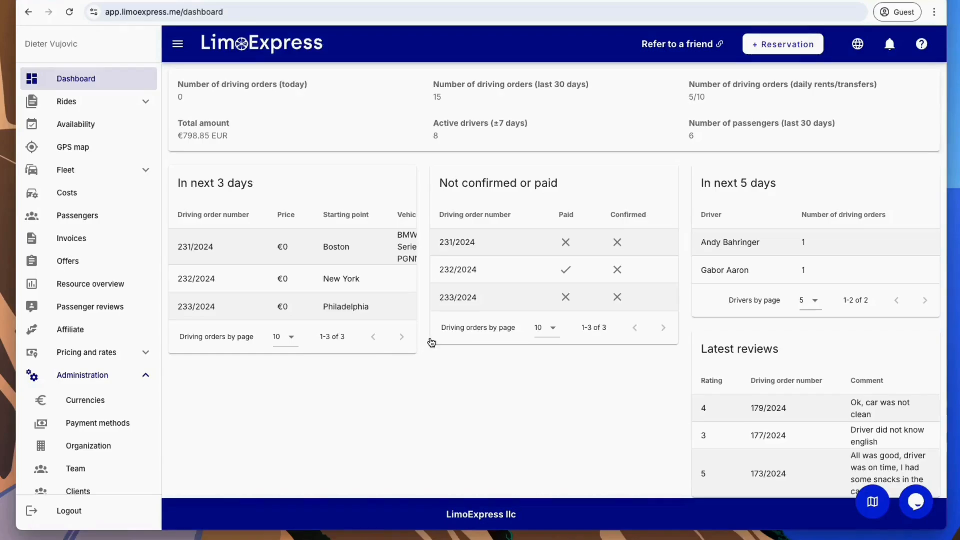
mouse_move(729, 276)
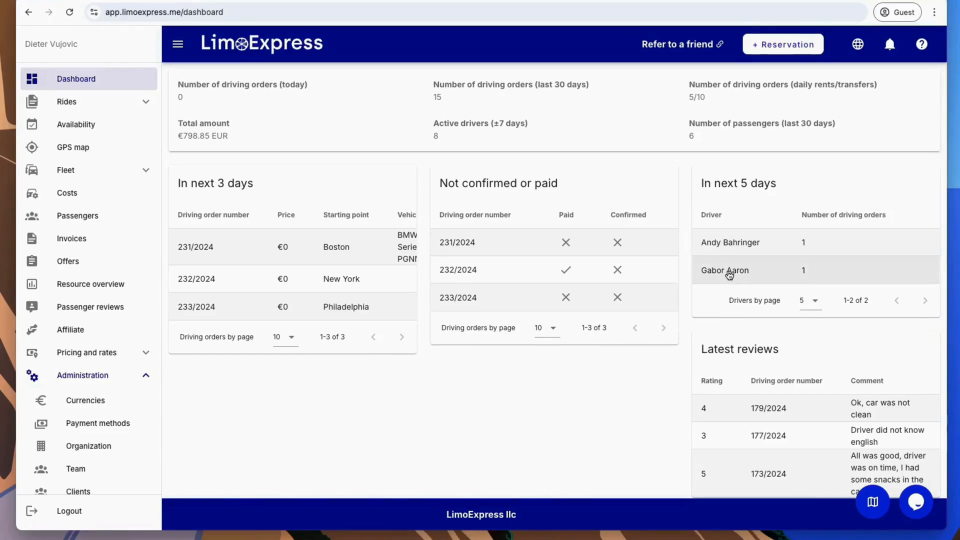
mouse_move(751, 428)
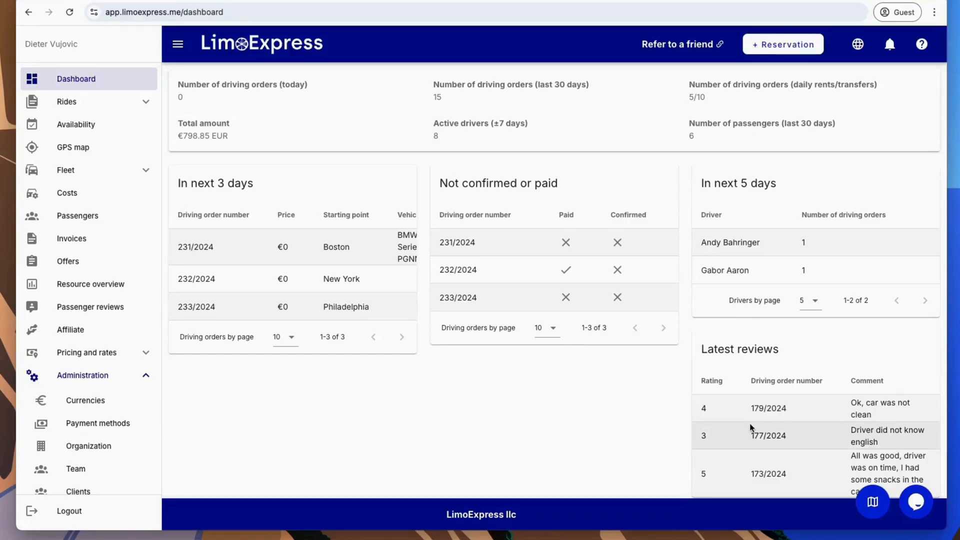
mouse_move(755, 425)
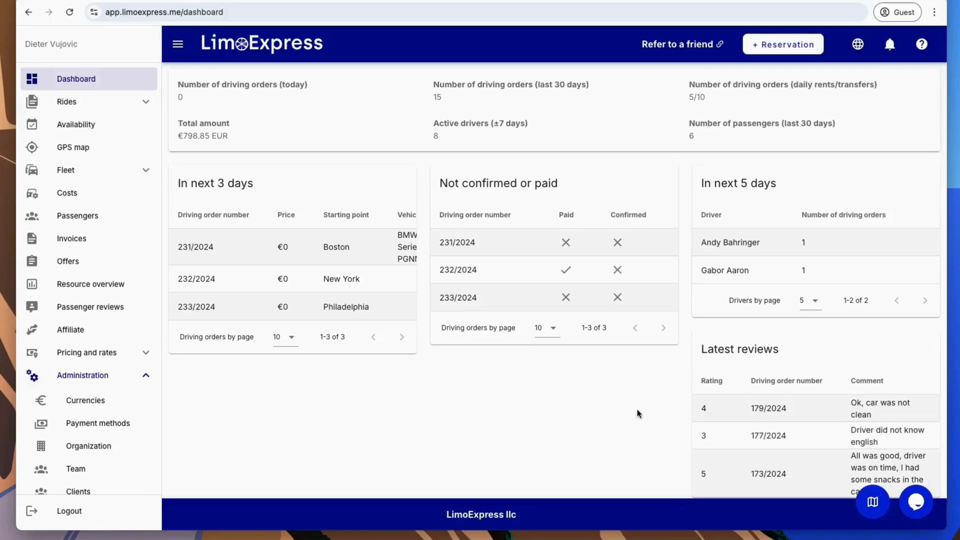
mouse_move(496, 343)
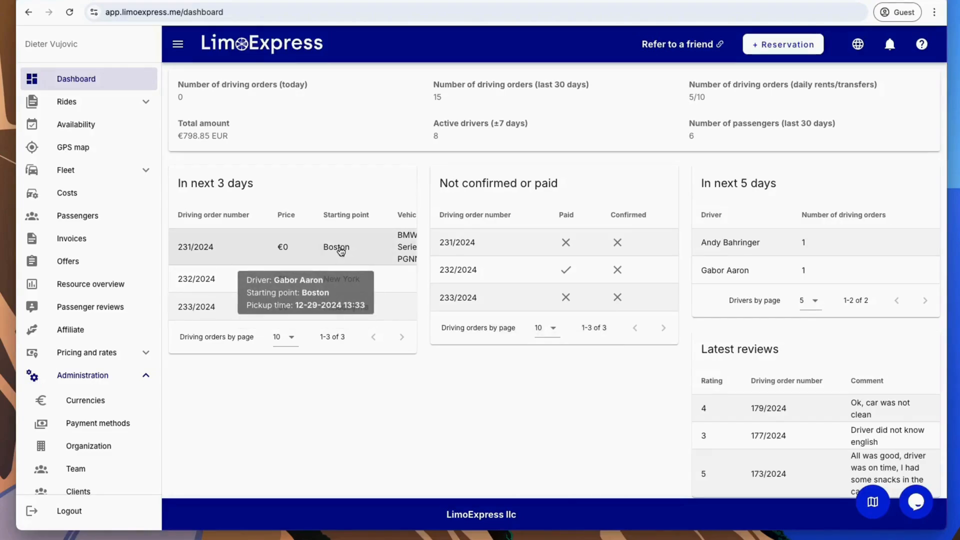
Step: Review driving order 231/2024's additional info, stops and passengers, then close it
left_click(195, 246)
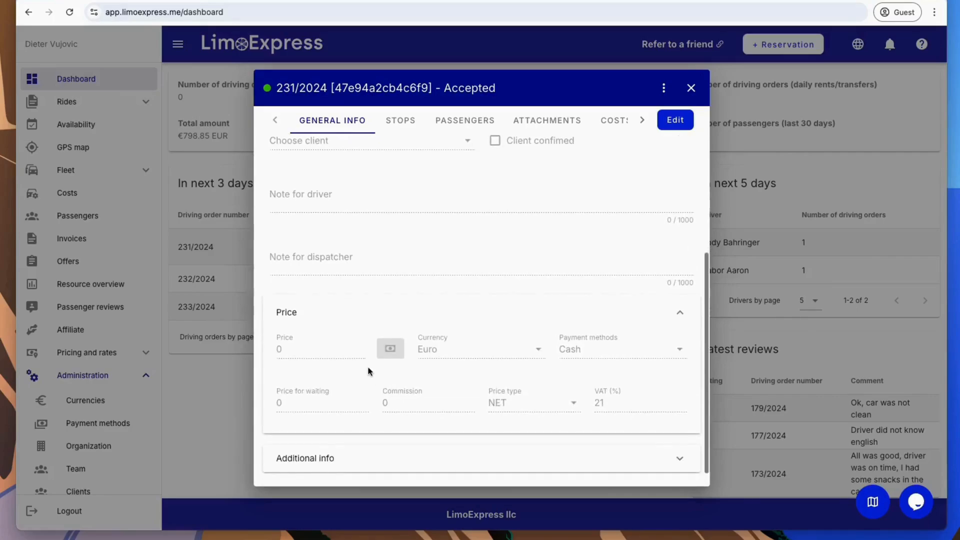
scroll("down", 3)
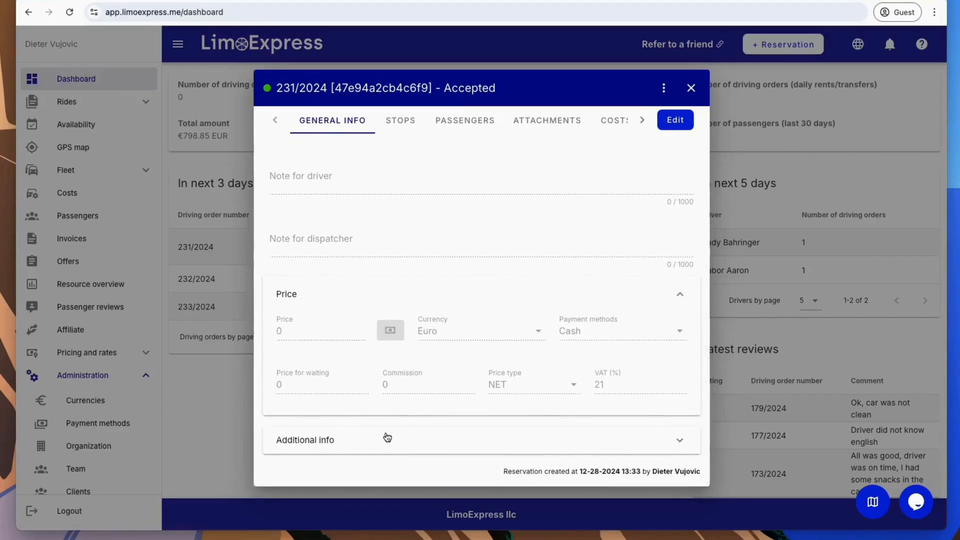
left_click(386, 440)
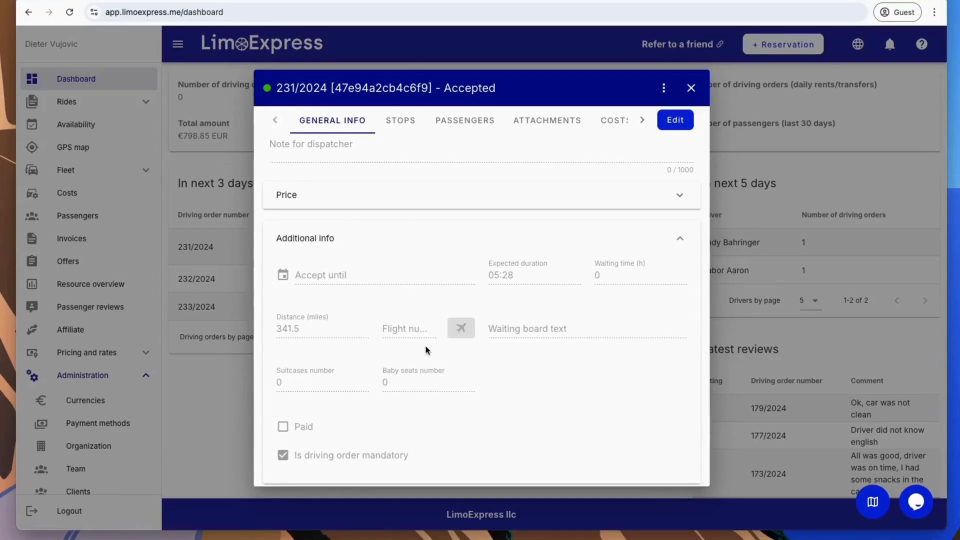
mouse_move(409, 139)
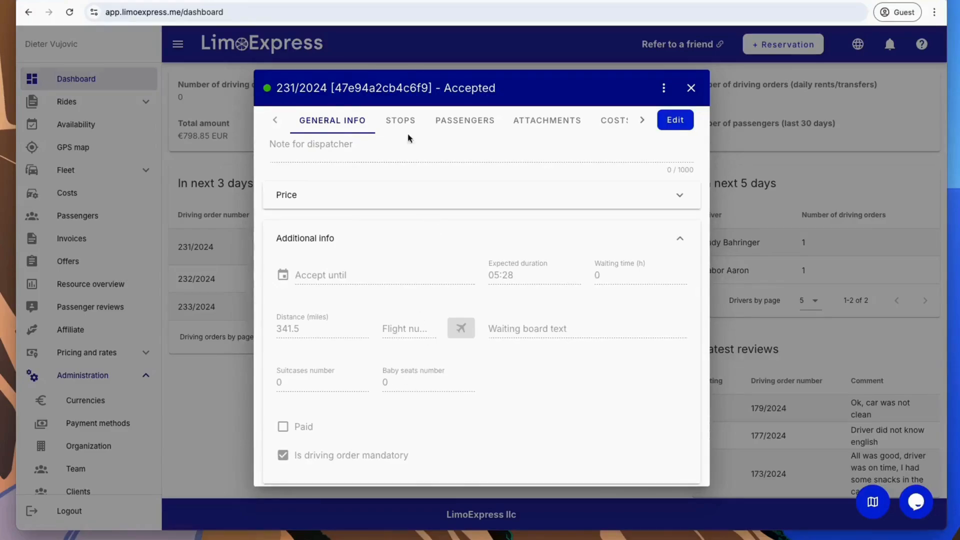
left_click(401, 120)
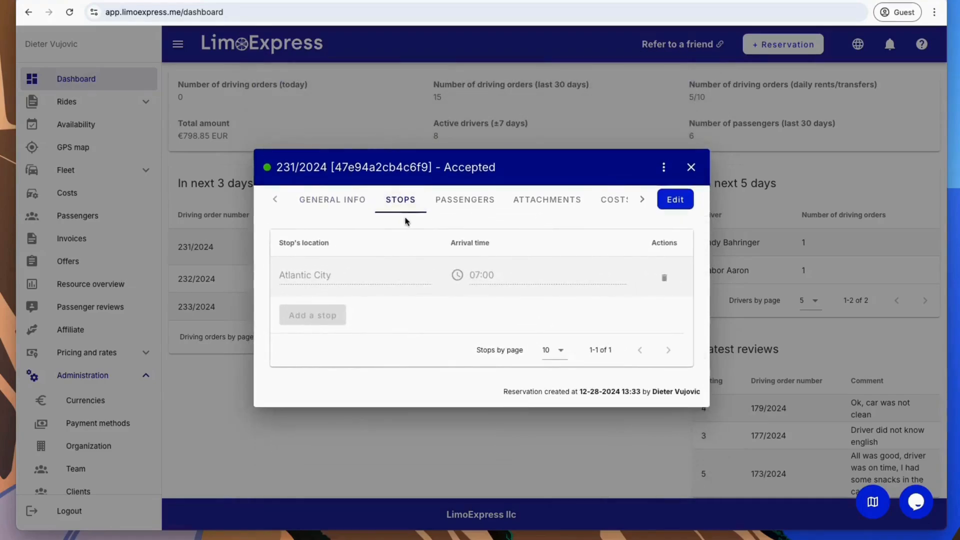
left_click(464, 199)
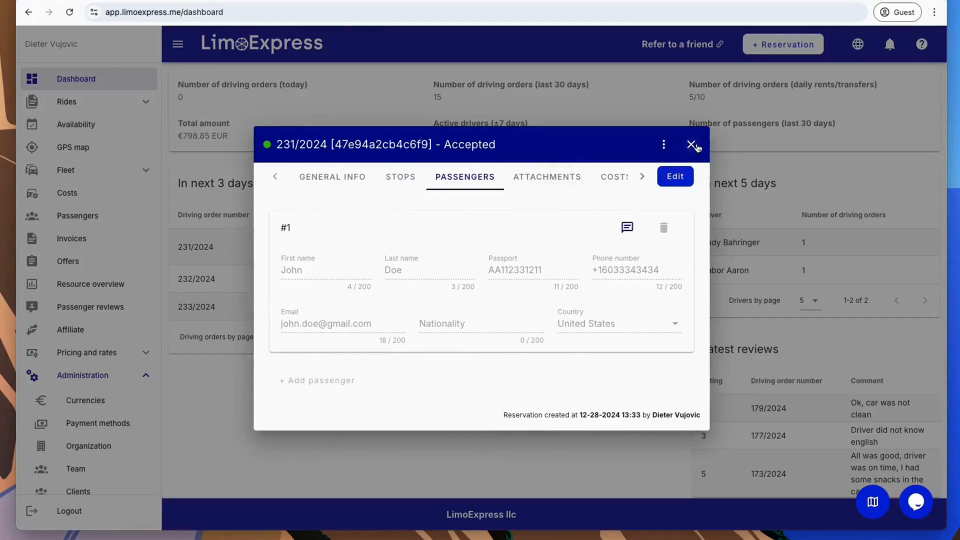
left_click(693, 145)
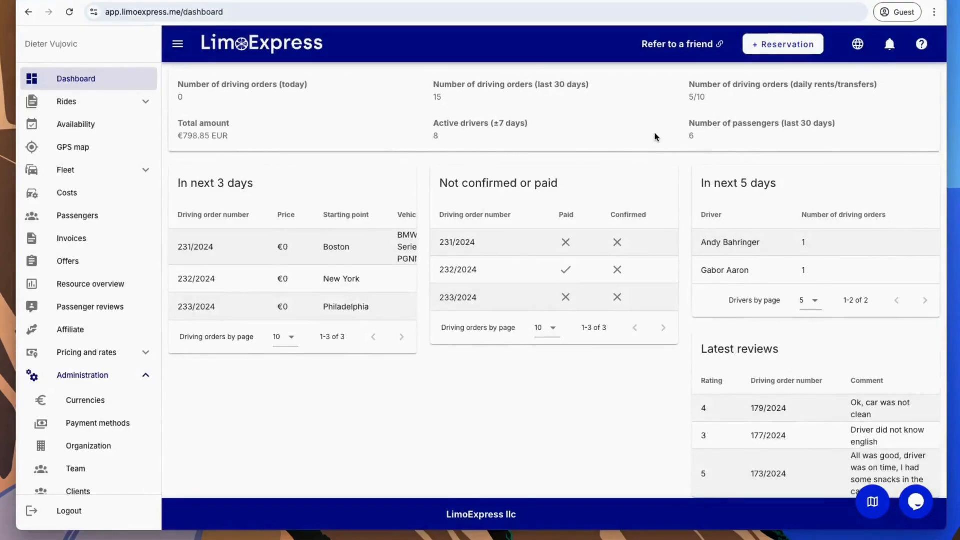
Step: Start a new transfer reservation, then close the scheduling form unsaved
left_click(783, 44)
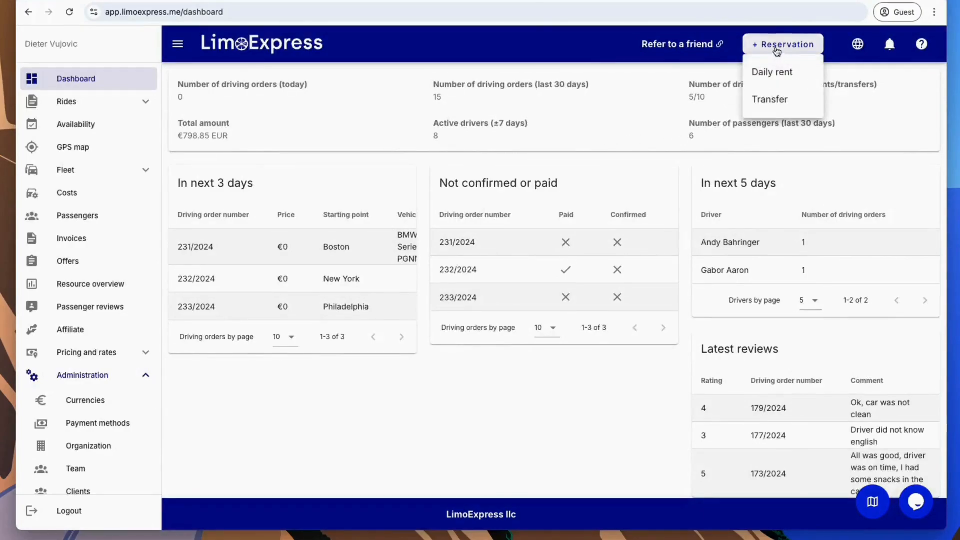
mouse_move(770, 99)
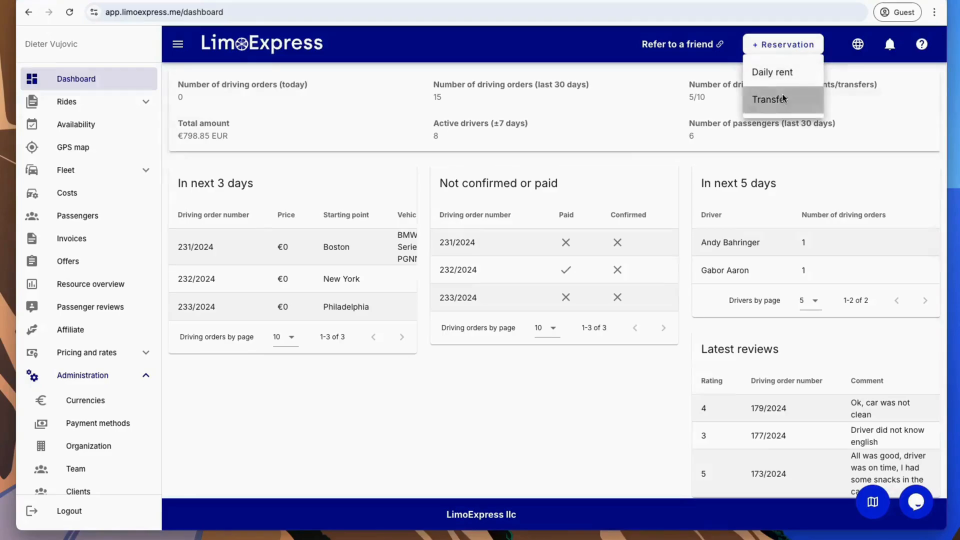
left_click(770, 99)
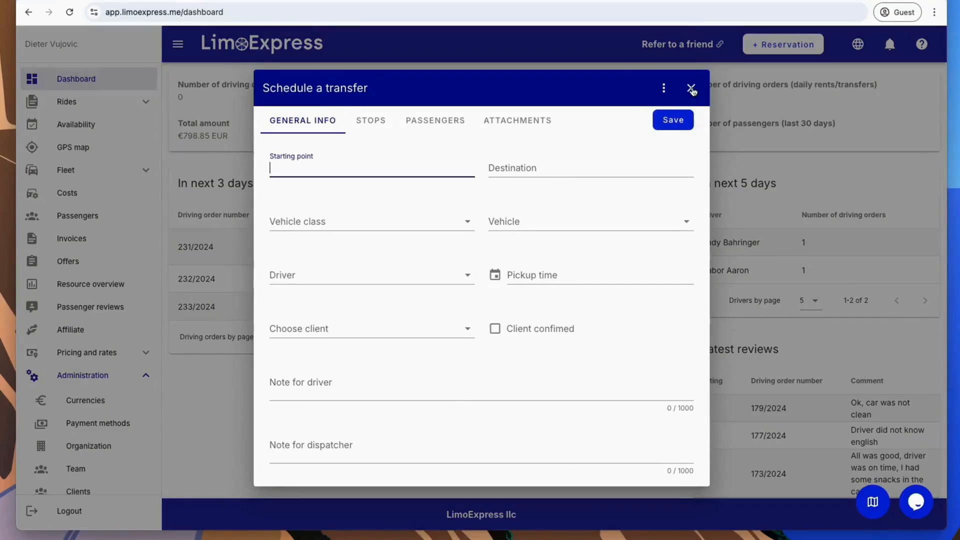
left_click(690, 88)
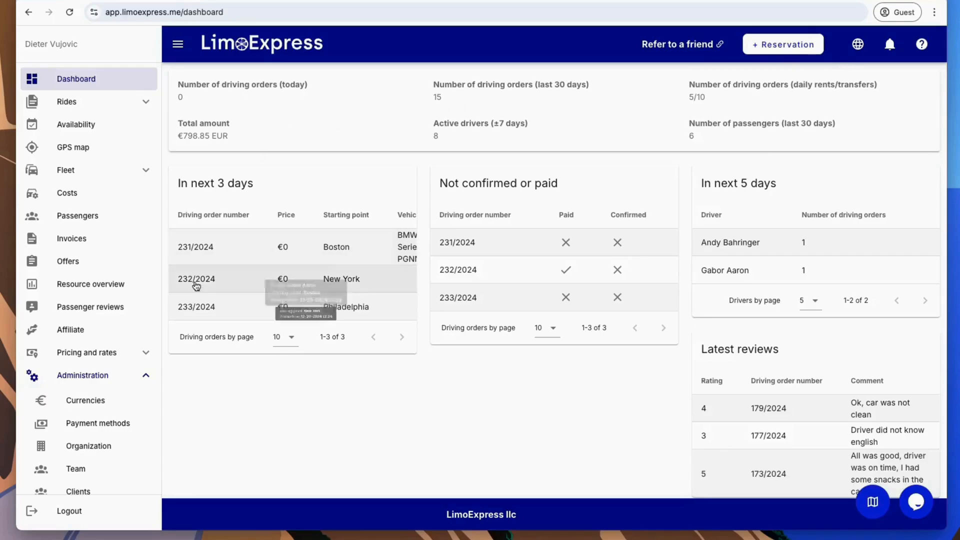
Step: Open Currencies administration and preview the new currency dialog without saving
scroll("down", 3)
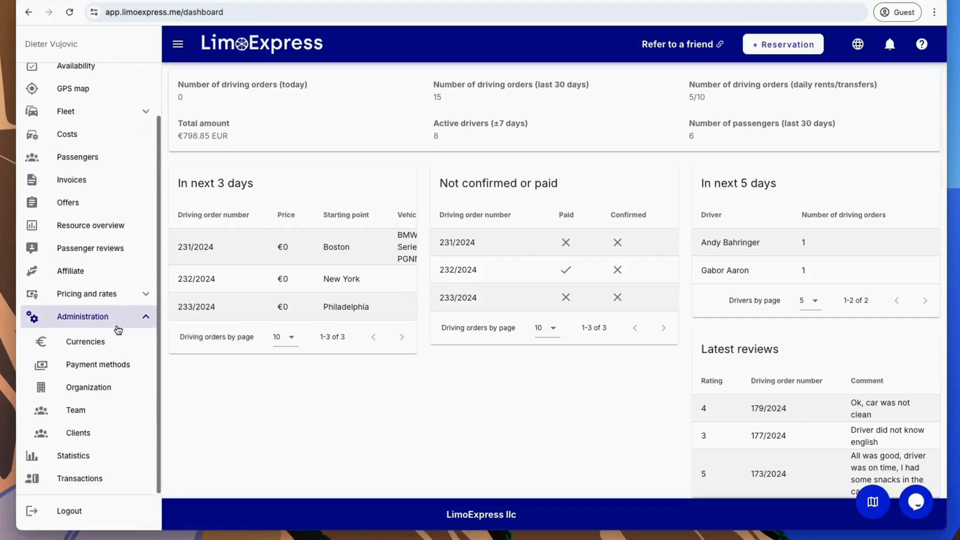
mouse_move(85, 342)
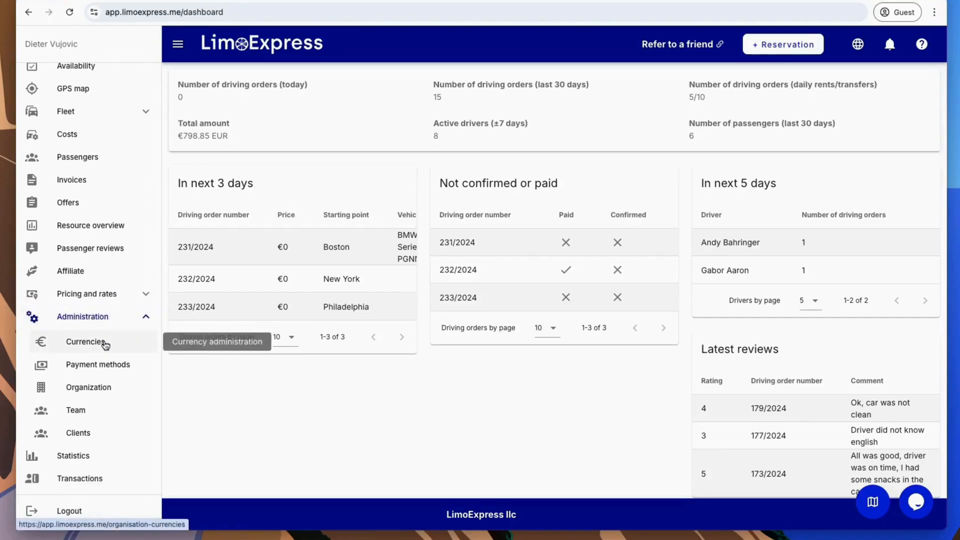
left_click(84, 341)
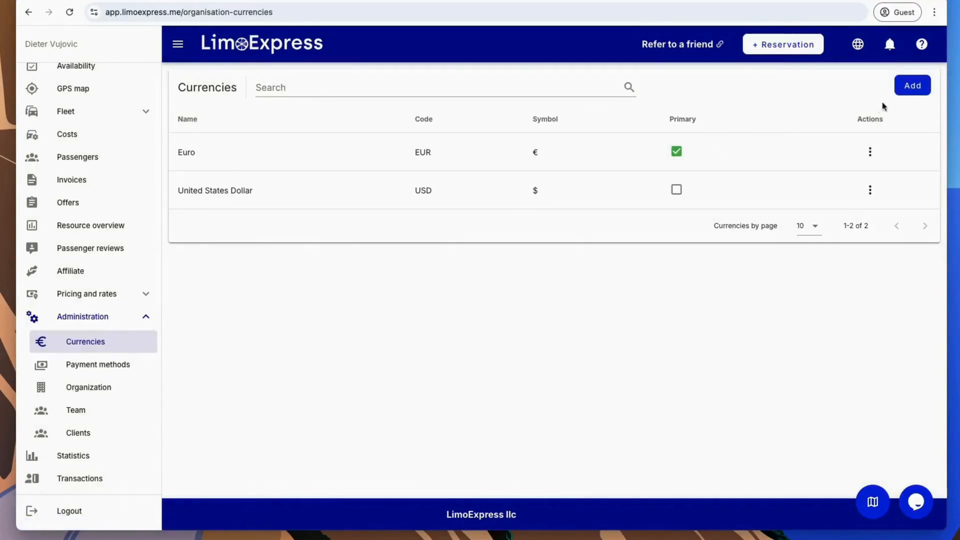
left_click(911, 85)
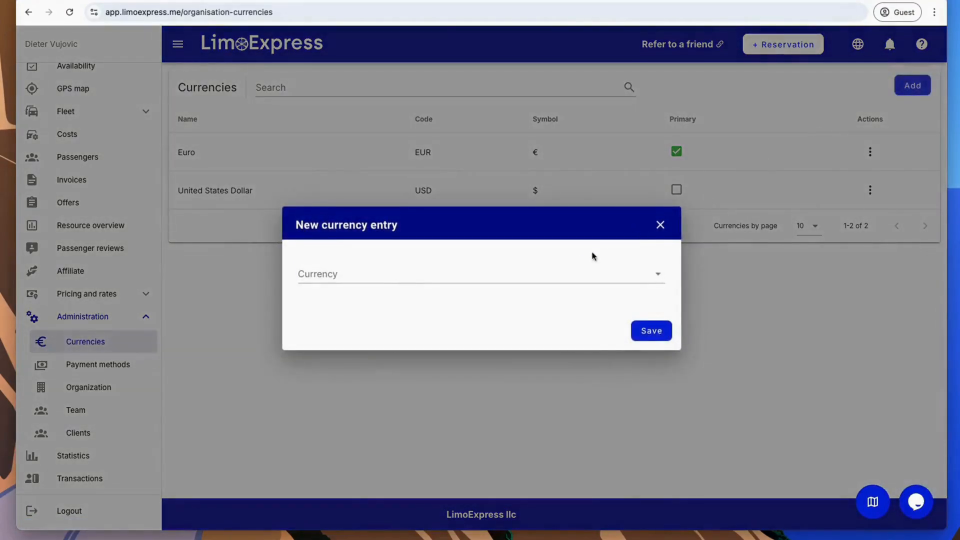
left_click(478, 274)
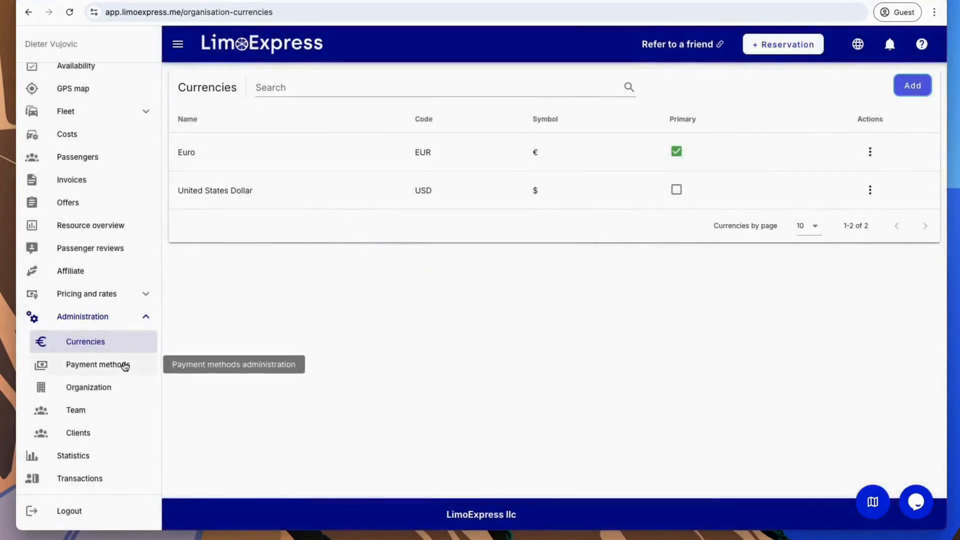
Step: Open Payment methods administration and sort it by the Price visible column
left_click(96, 365)
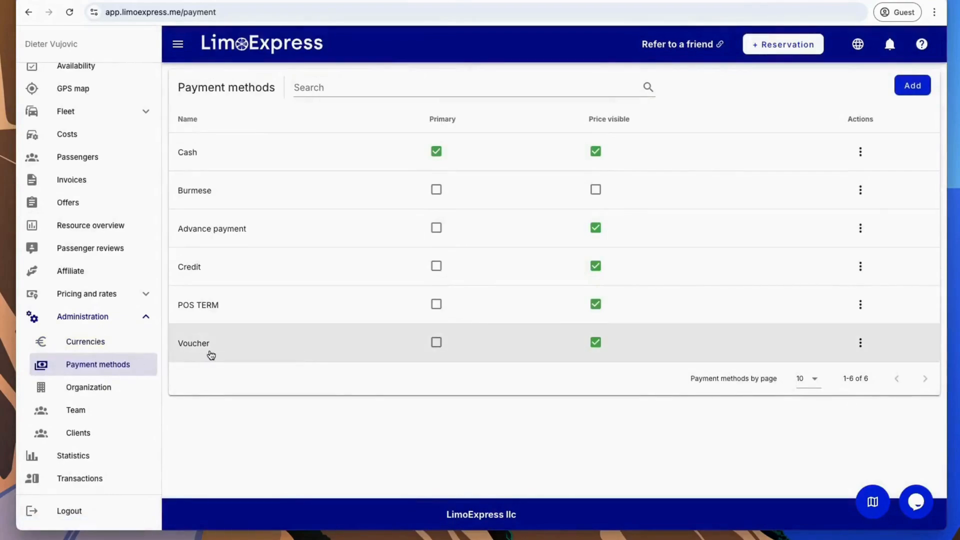
mouse_move(383, 352)
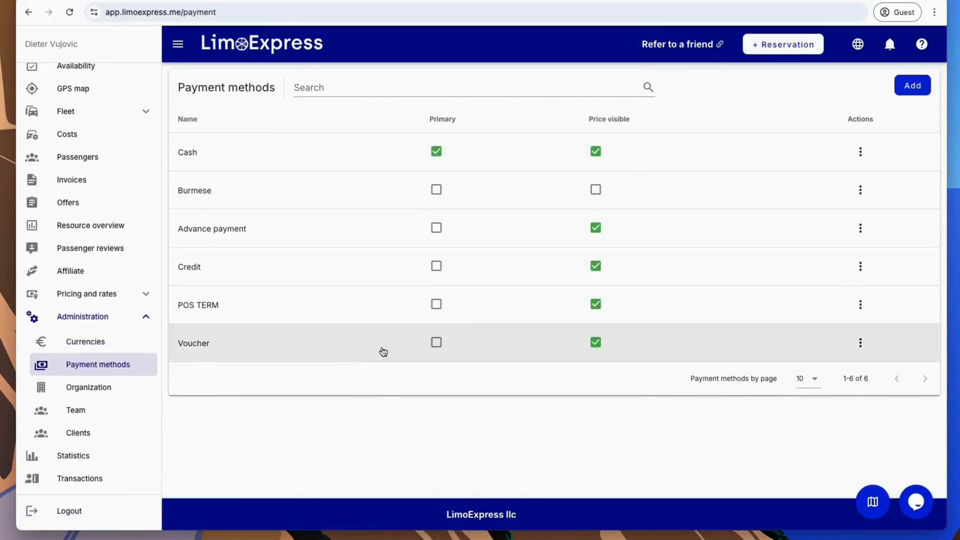
left_click(609, 119)
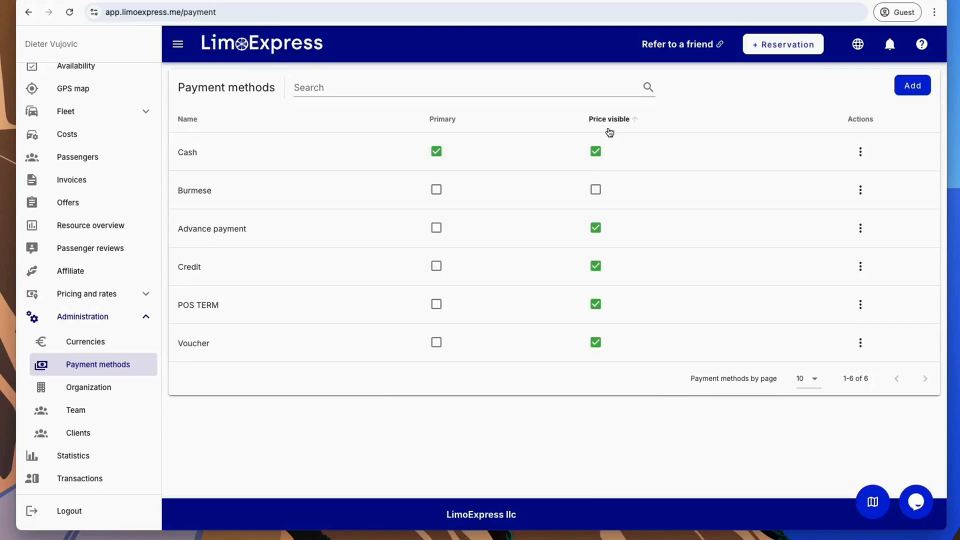
mouse_move(604, 246)
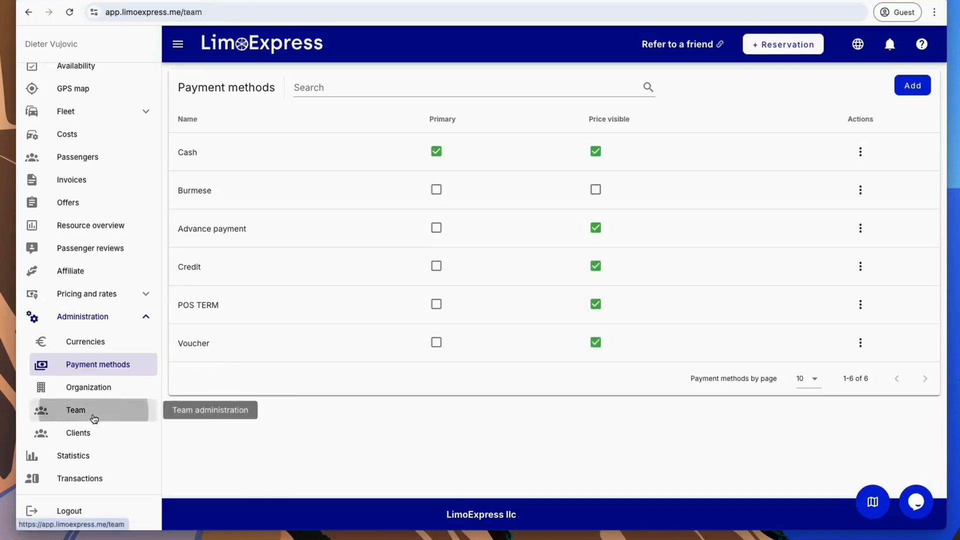
Step: Open Team administration, preview the new user form, then return to the user list
left_click(76, 410)
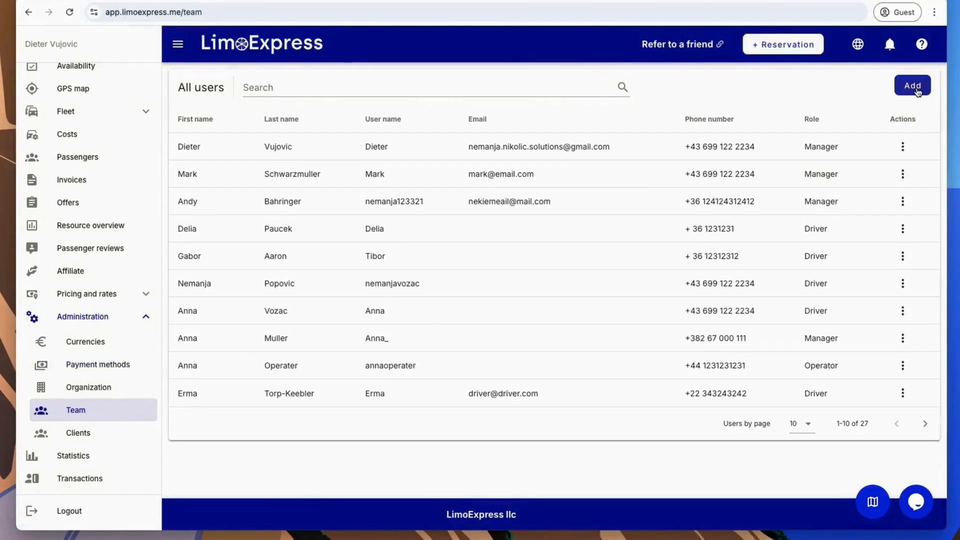
left_click(911, 85)
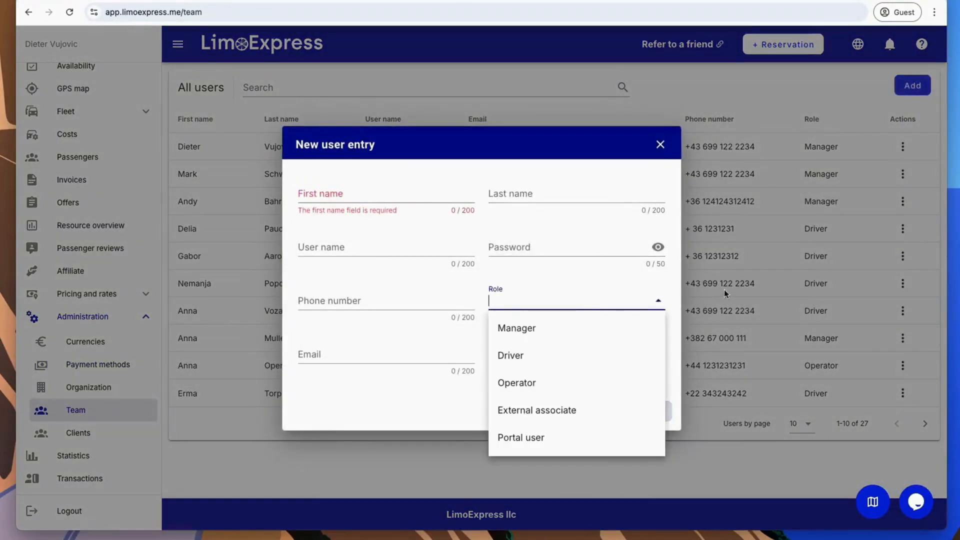
left_click(660, 145)
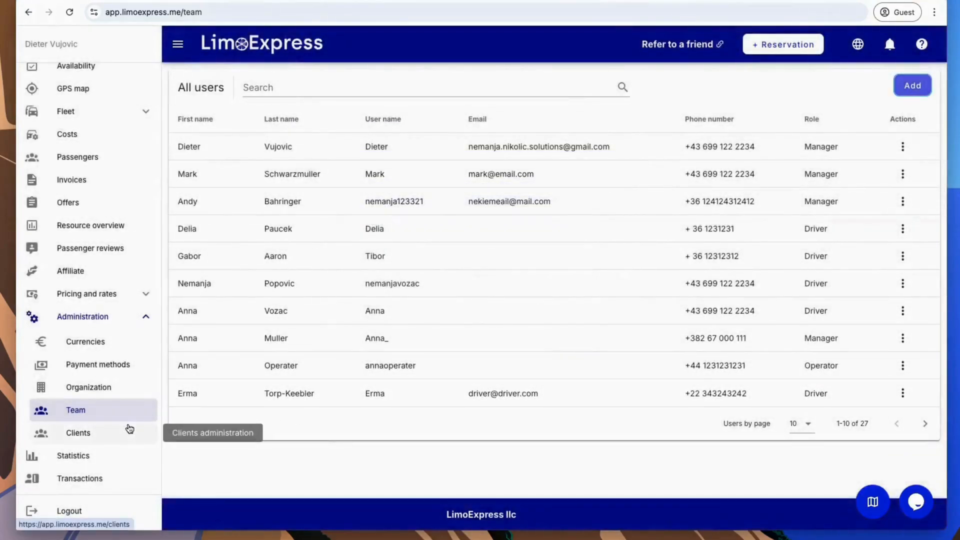
Step: Open Clients and review Hotel Avala's users and transfers, then close its details
left_click(78, 432)
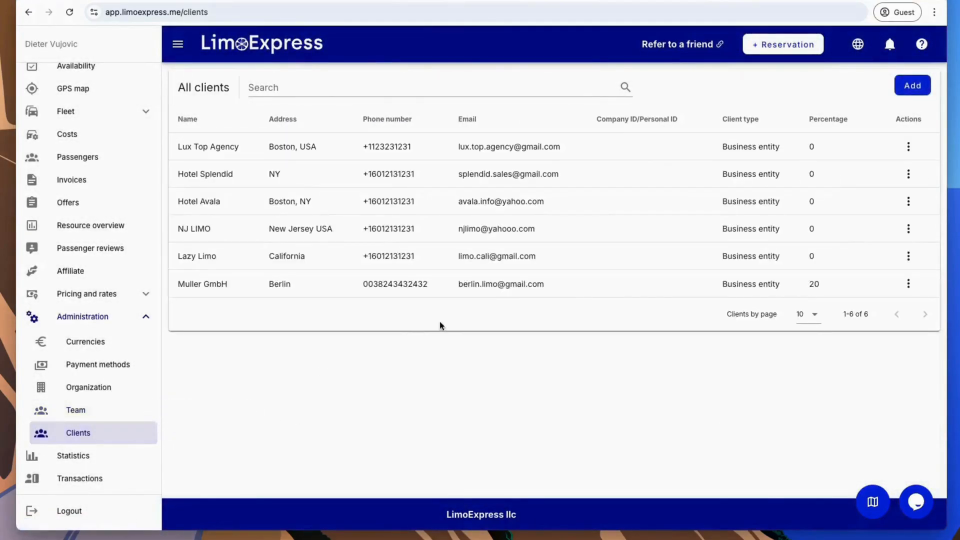
mouse_move(725, 203)
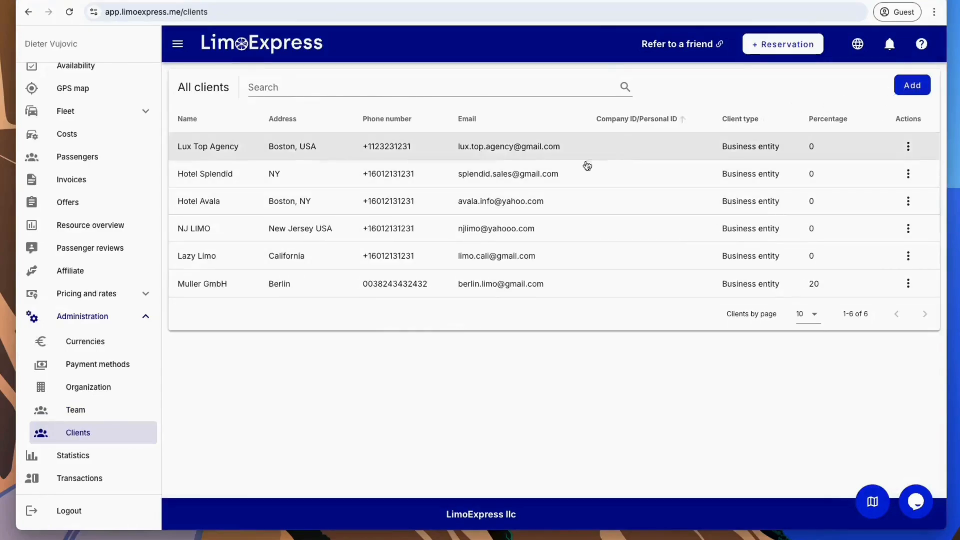
left_click(199, 201)
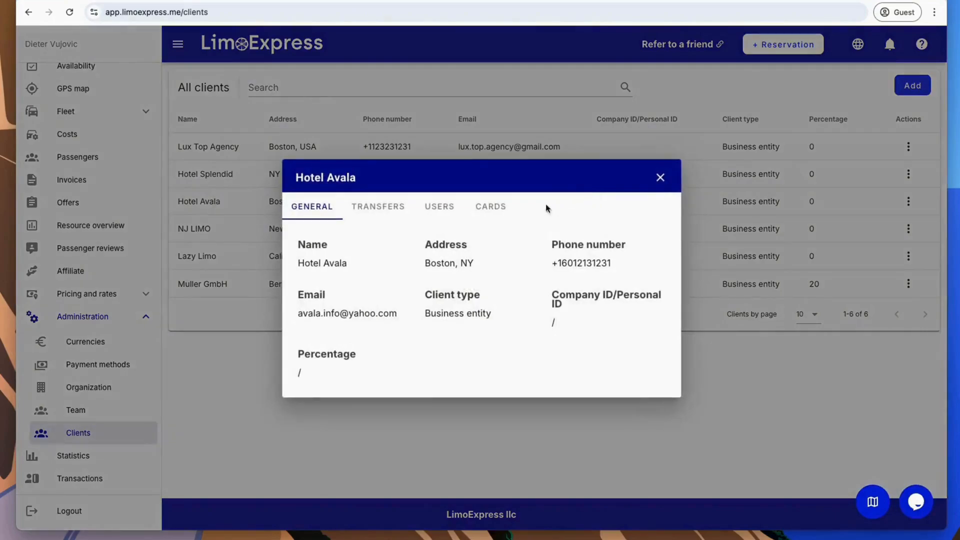
mouse_move(440, 206)
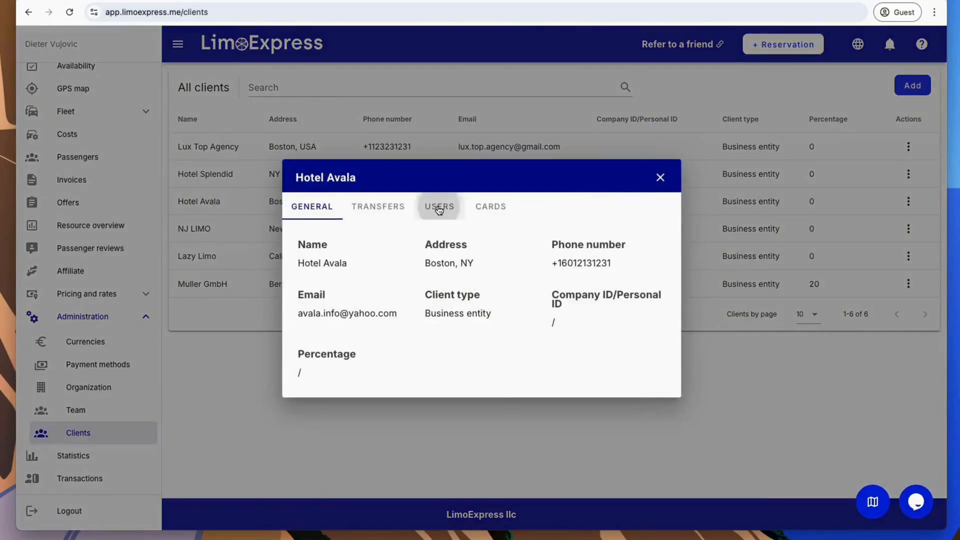
left_click(439, 206)
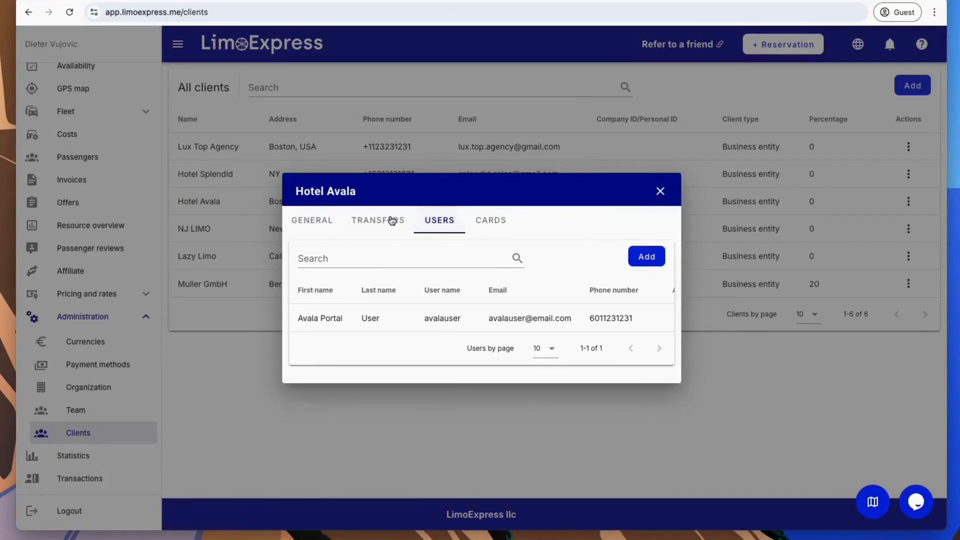
left_click(378, 221)
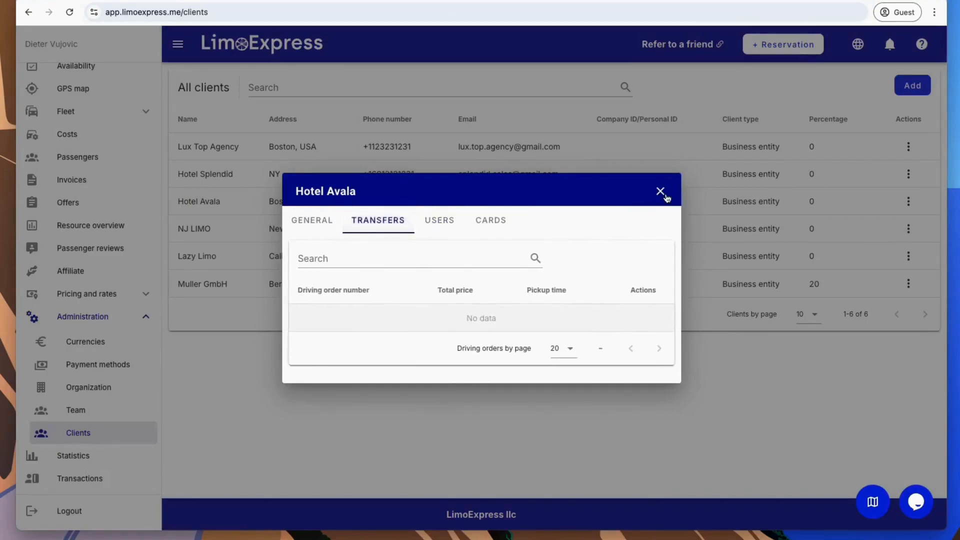
left_click(660, 191)
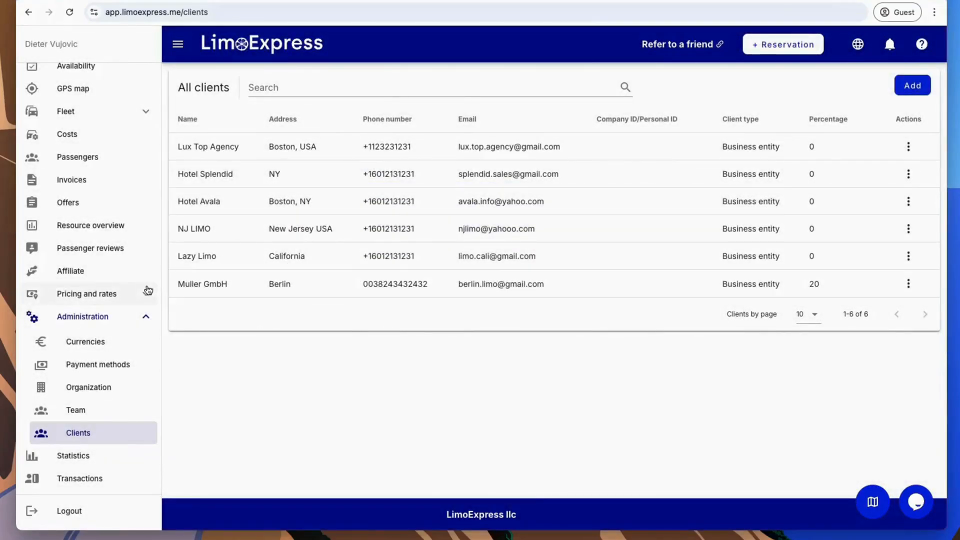
Step: Open Zones and areas and draw a trial zone south of Athens, closing unsaved
left_click(86, 314)
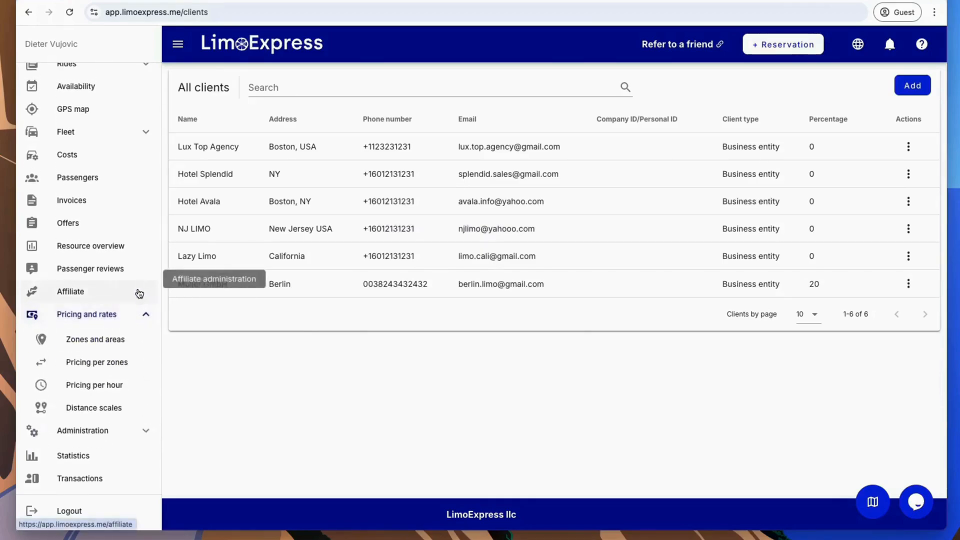
mouse_move(95, 339)
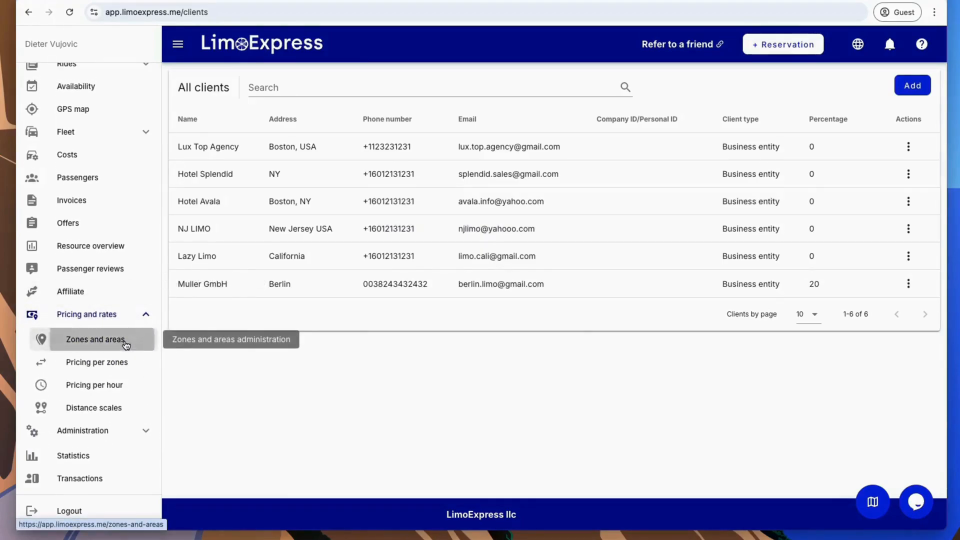
left_click(95, 339)
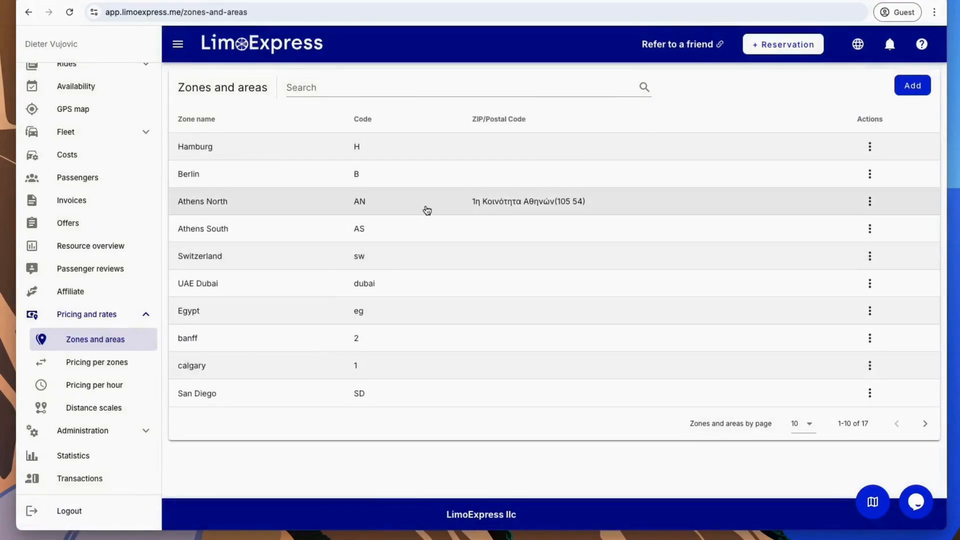
left_click(912, 85)
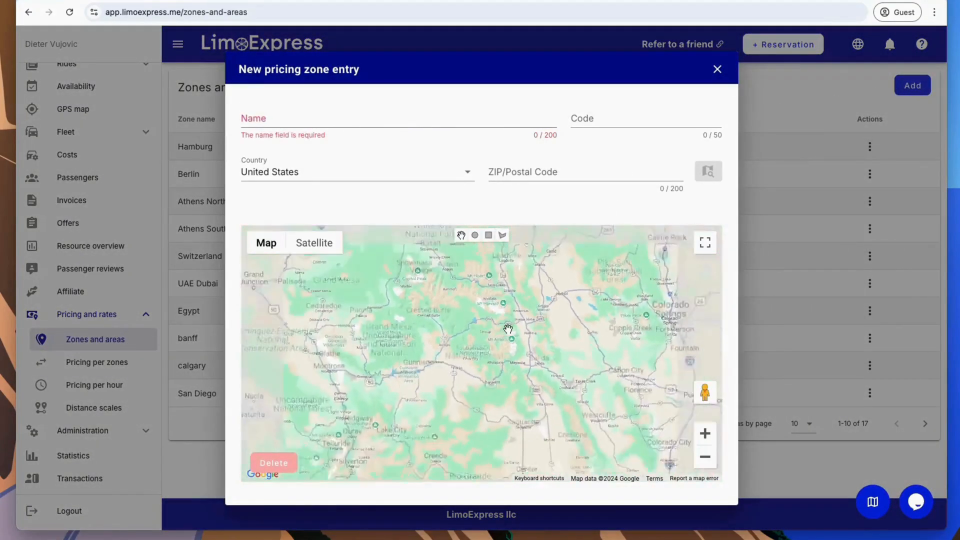
left_click_drag(508, 330, 484, 322)
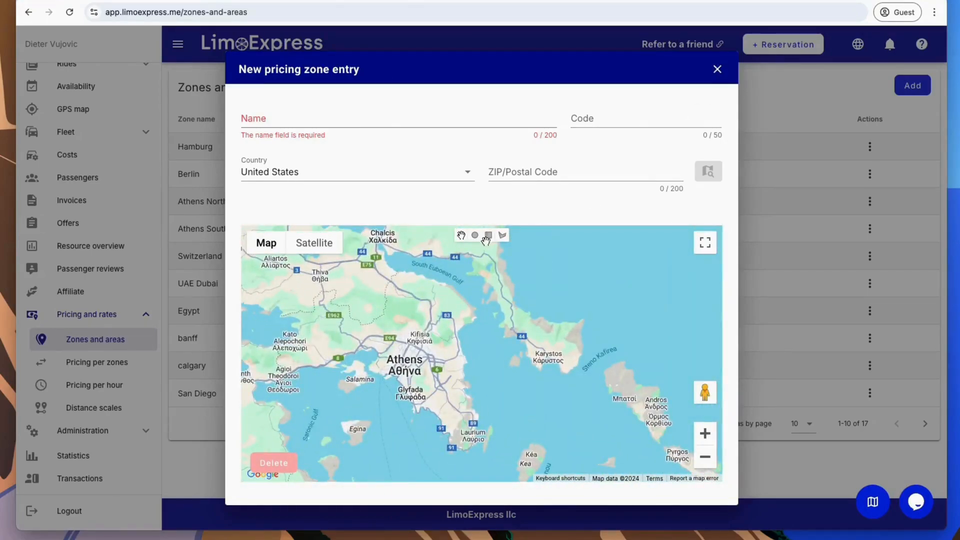
left_click_drag(364, 369, 452, 445)
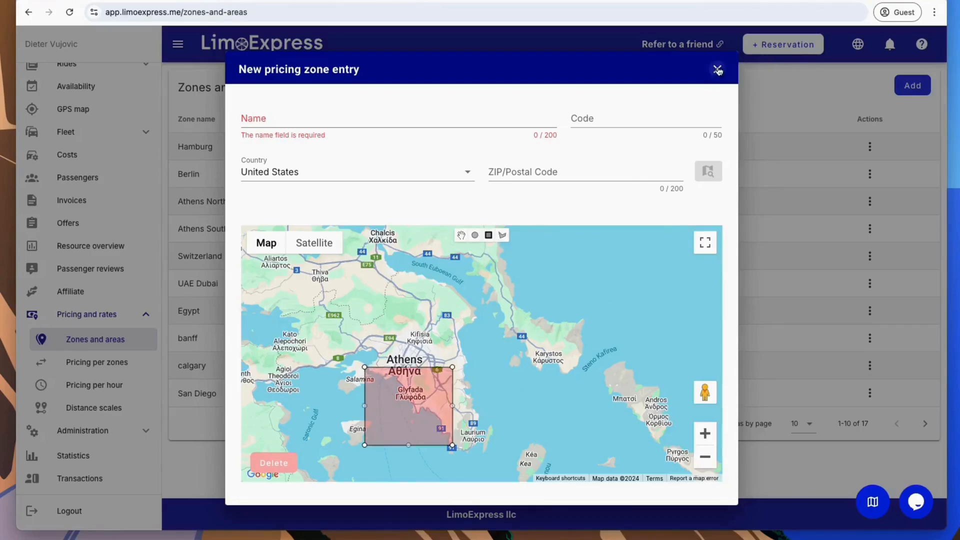
left_click(717, 69)
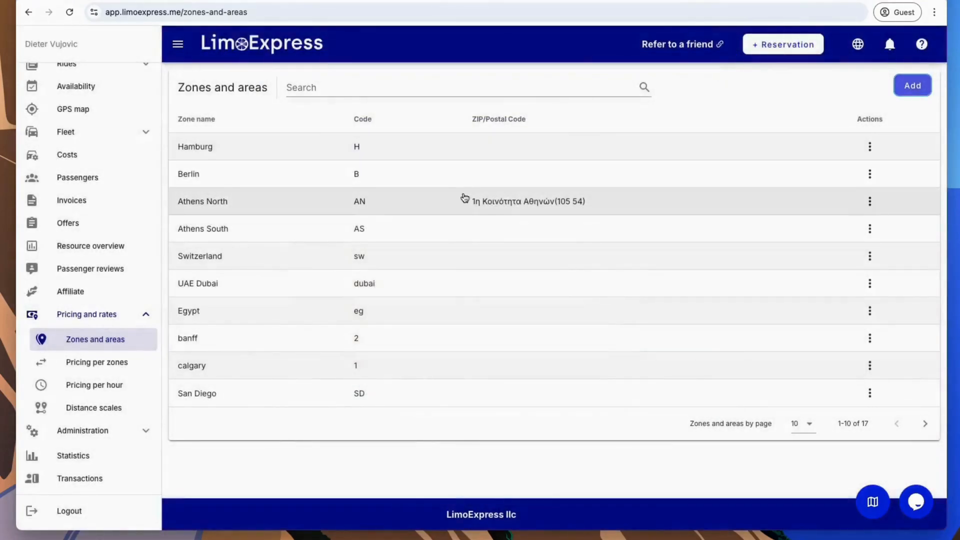
mouse_move(97, 363)
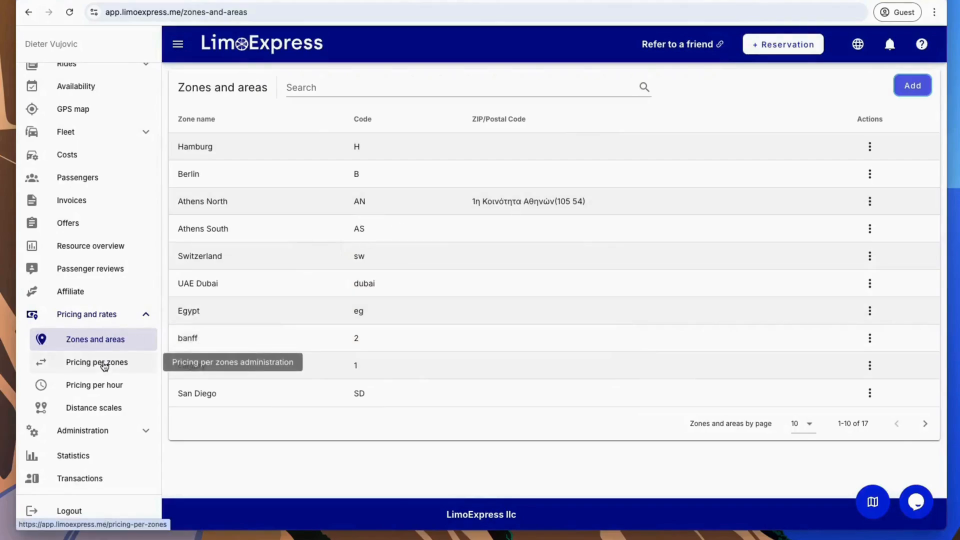
Step: Open Pricing per zones and view, then close, the Athens South–Athens North prices
left_click(96, 362)
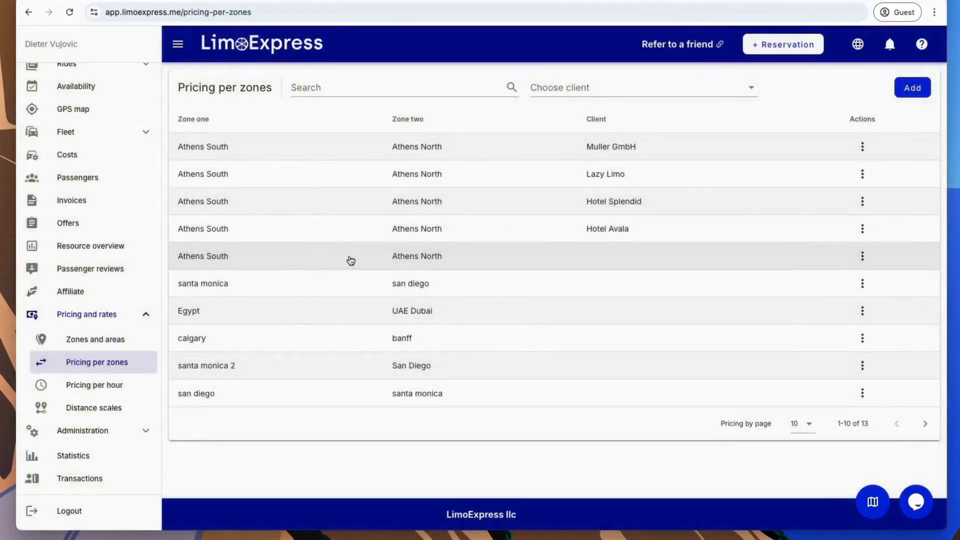
mouse_move(484, 256)
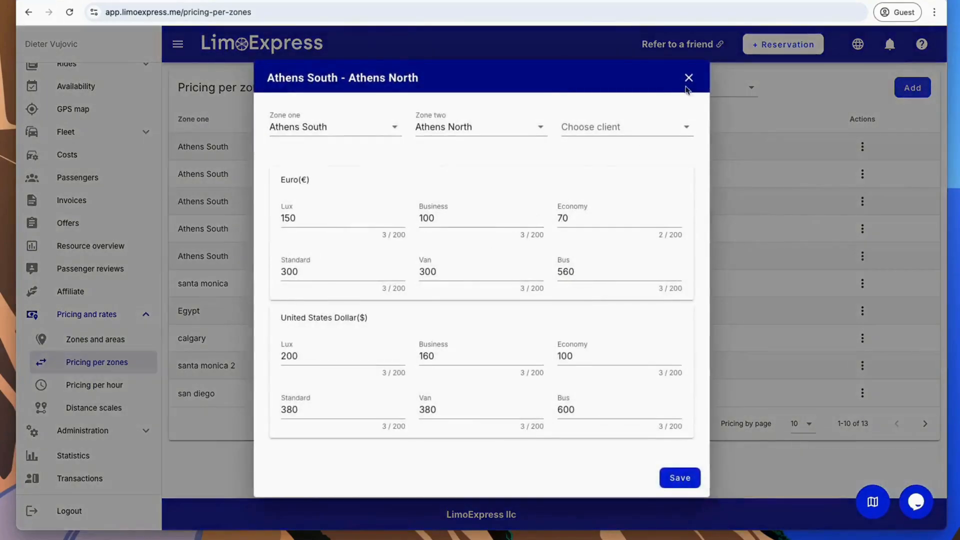
left_click(688, 77)
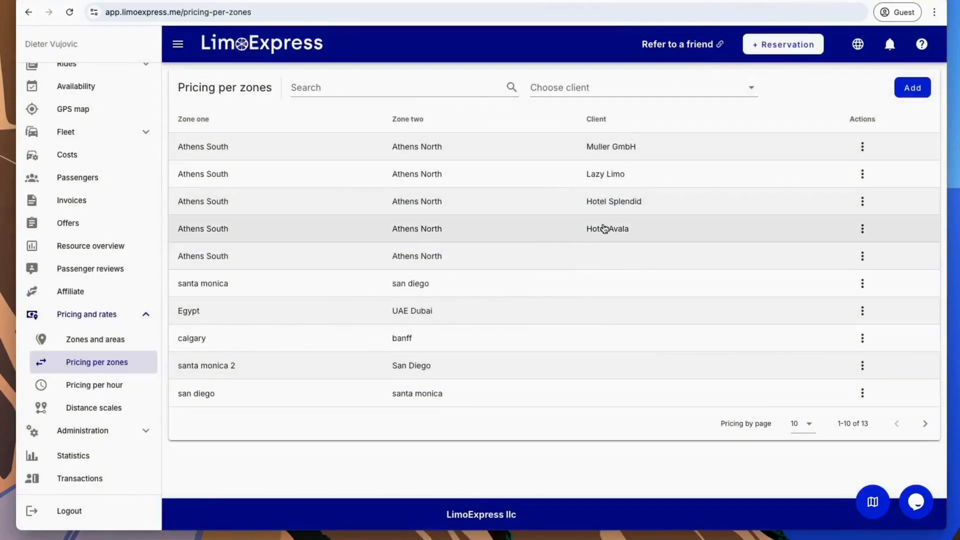
mouse_move(566, 229)
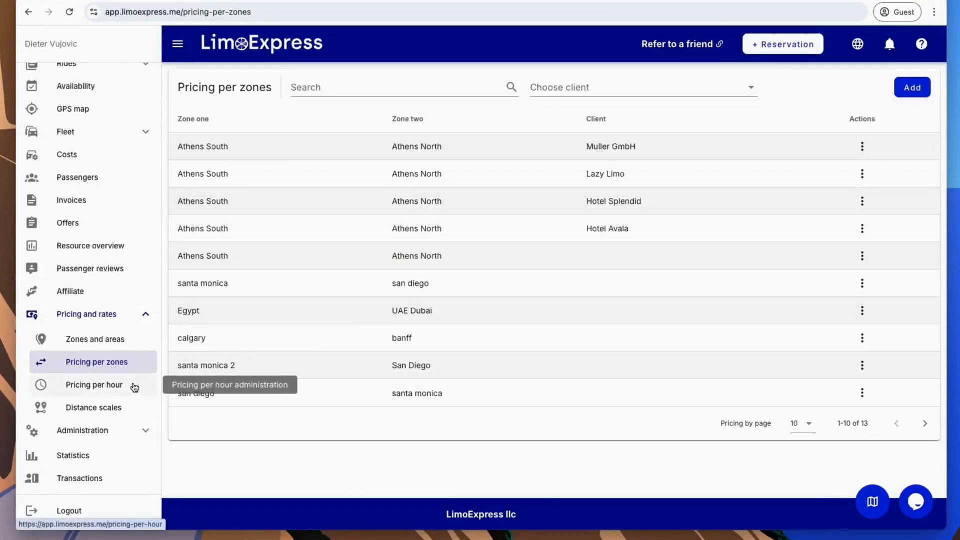
Step: Visit Pricing per hour, then Distance scales rates for Lux, Business and Economy
left_click(94, 385)
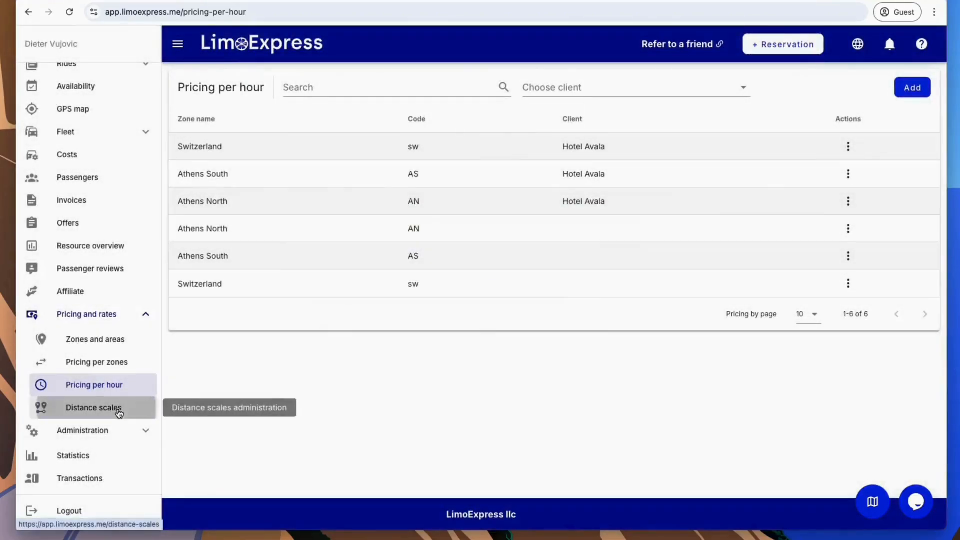
left_click(93, 407)
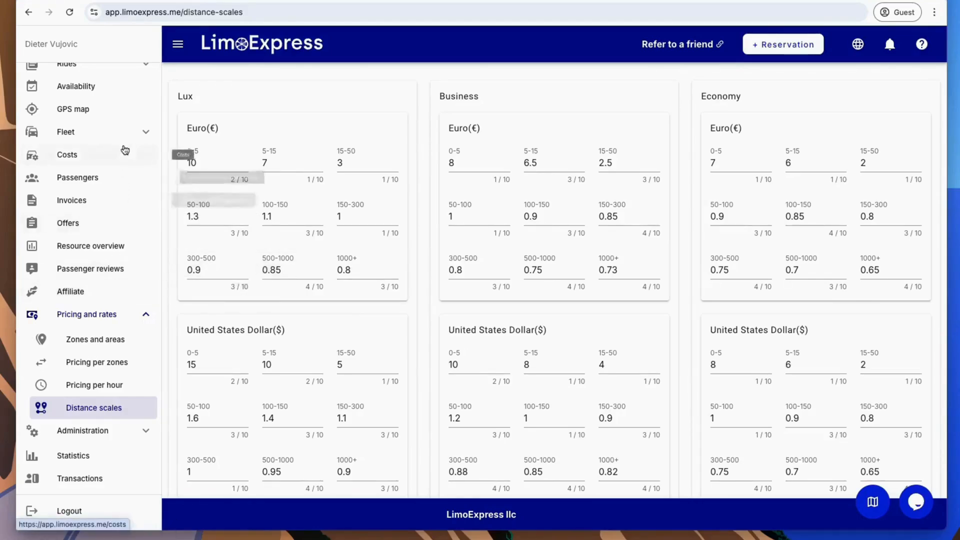
Step: Open Fleet's Vehicle classes list and view, then close, the Lux class details
left_click(66, 131)
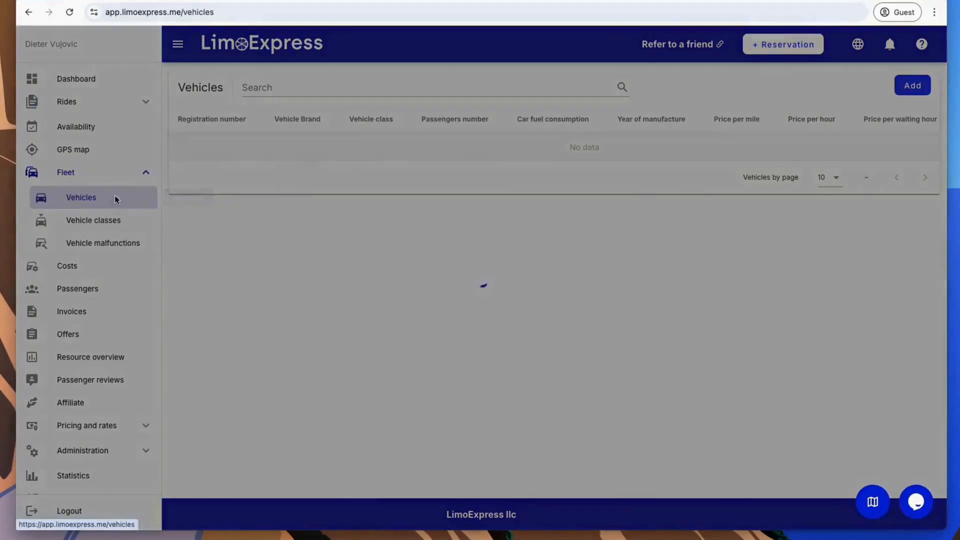
left_click(94, 220)
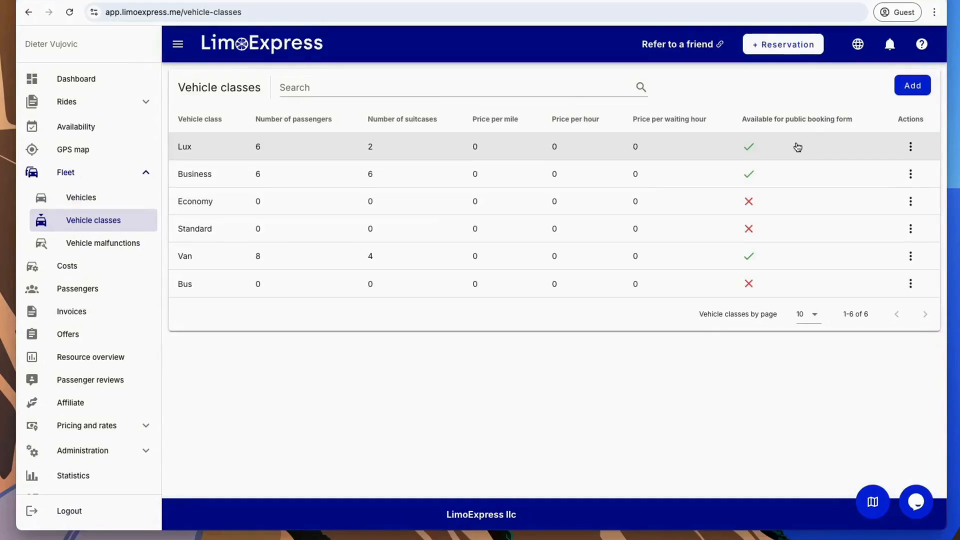
left_click(799, 147)
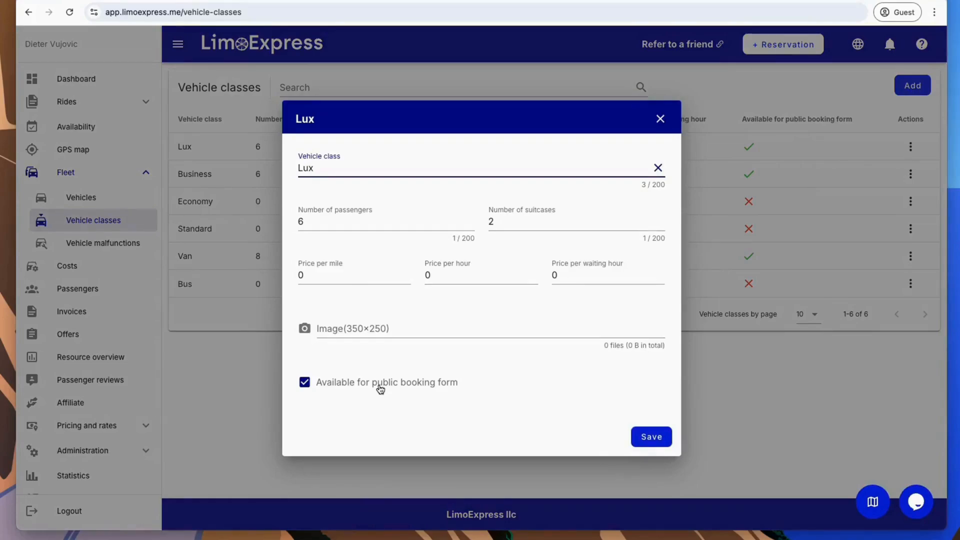
mouse_move(250, 379)
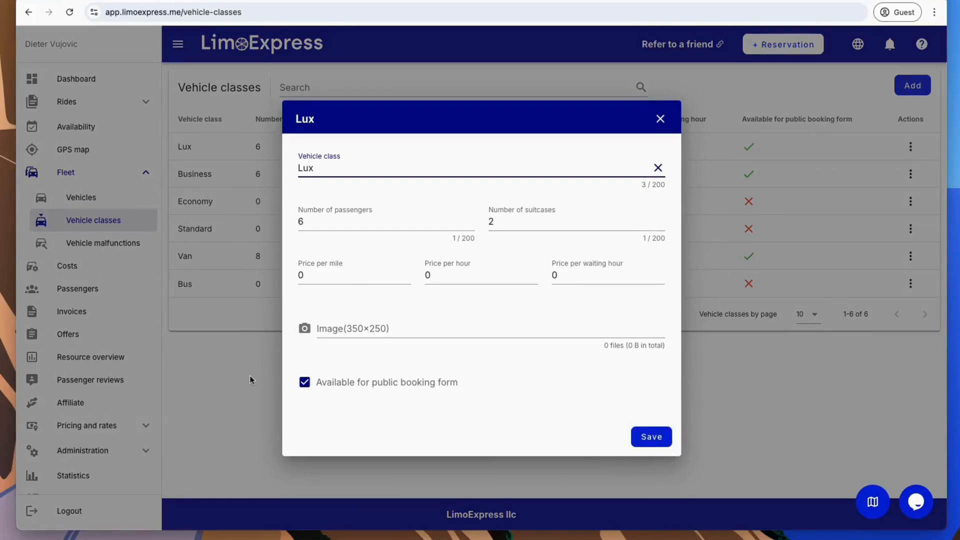
left_click(650, 437)
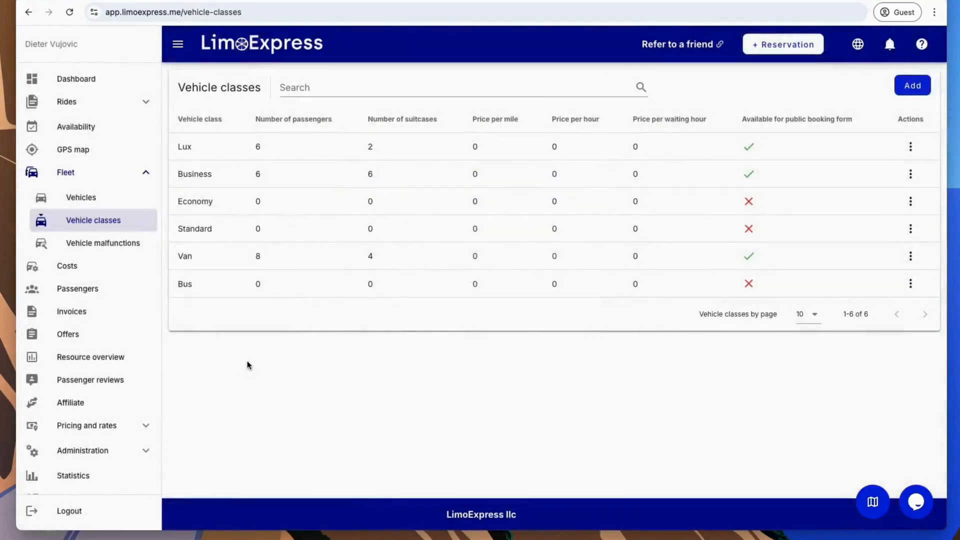
Step: Open the Vehicles list and preview the New vehicle form, closing it unsaved
left_click(81, 197)
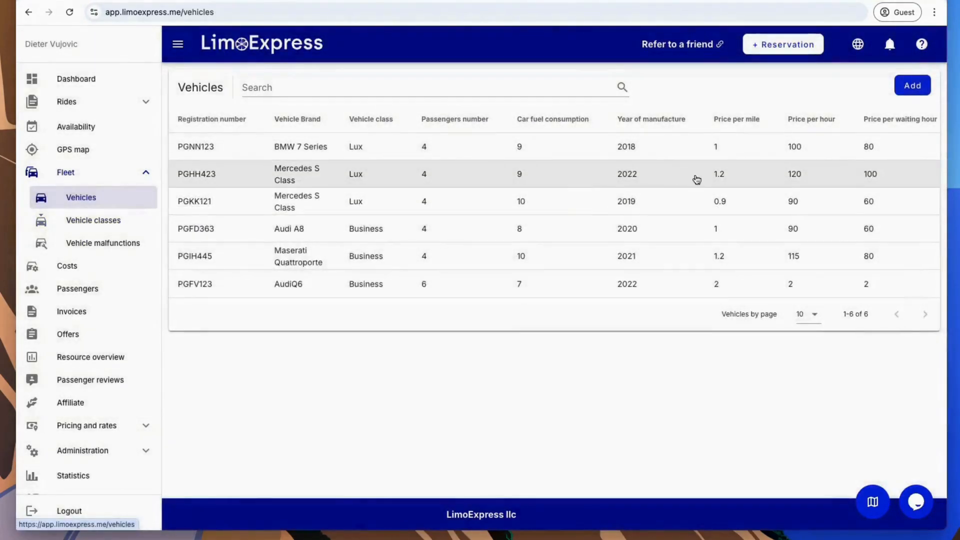
left_click(912, 85)
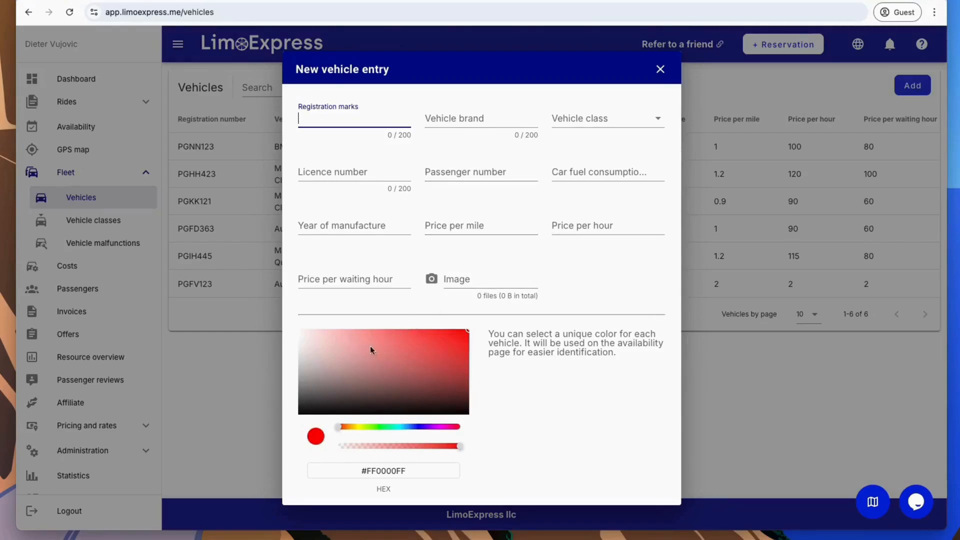
left_click(660, 68)
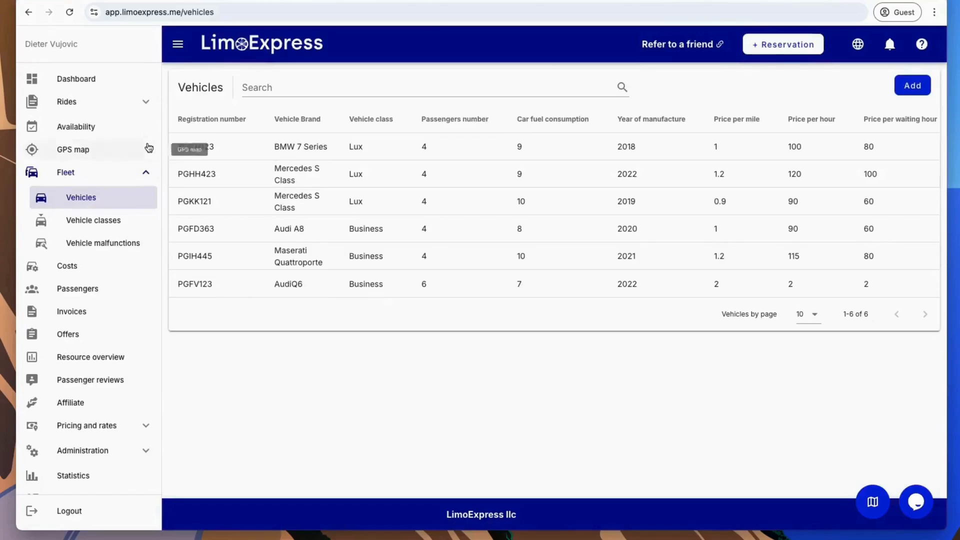
Step: Show the rides calendar in month view for November 2024 and list vehicle filters
left_click(66, 102)
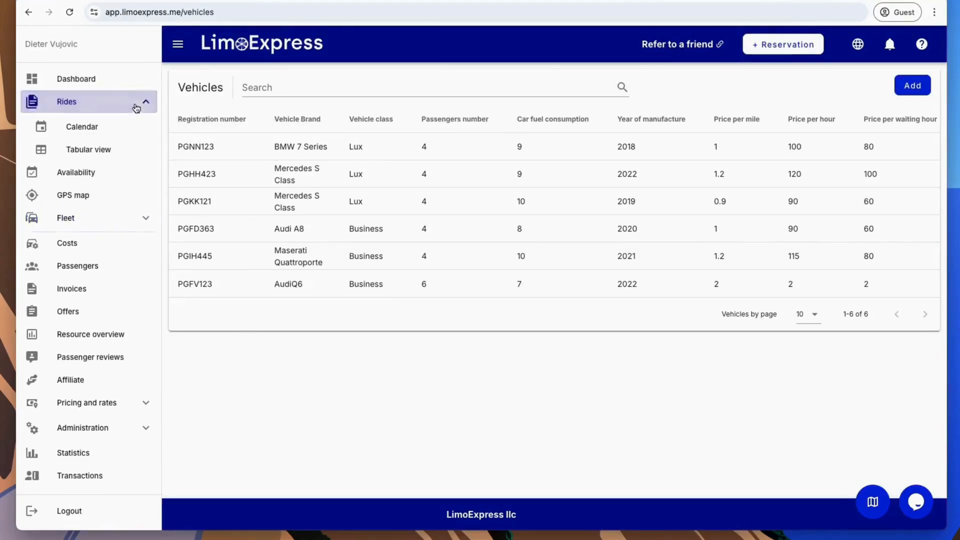
mouse_move(81, 126)
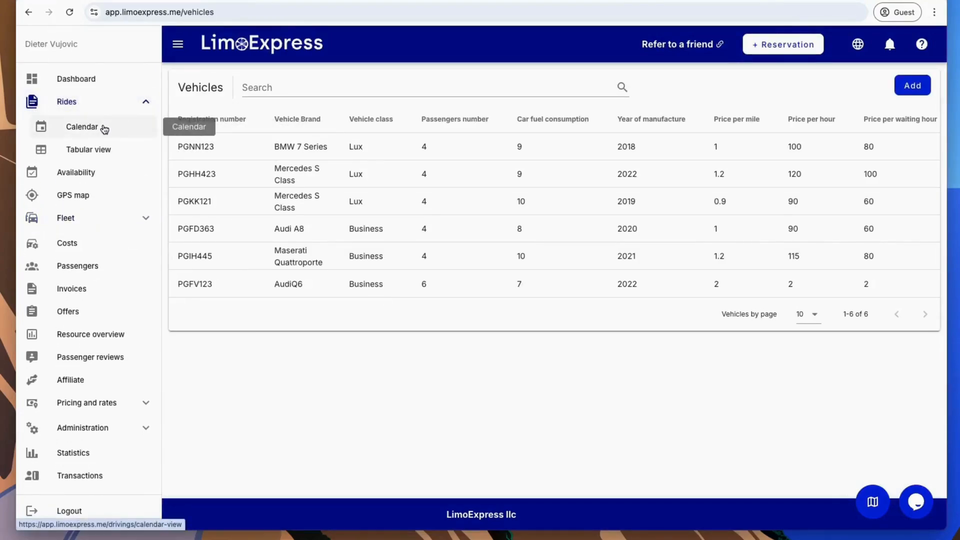
left_click(82, 127)
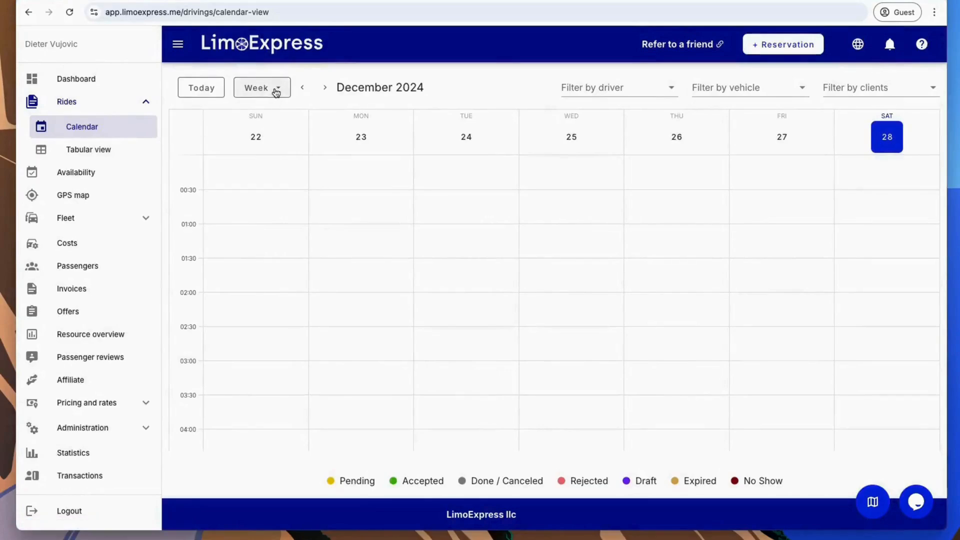
left_click(262, 87)
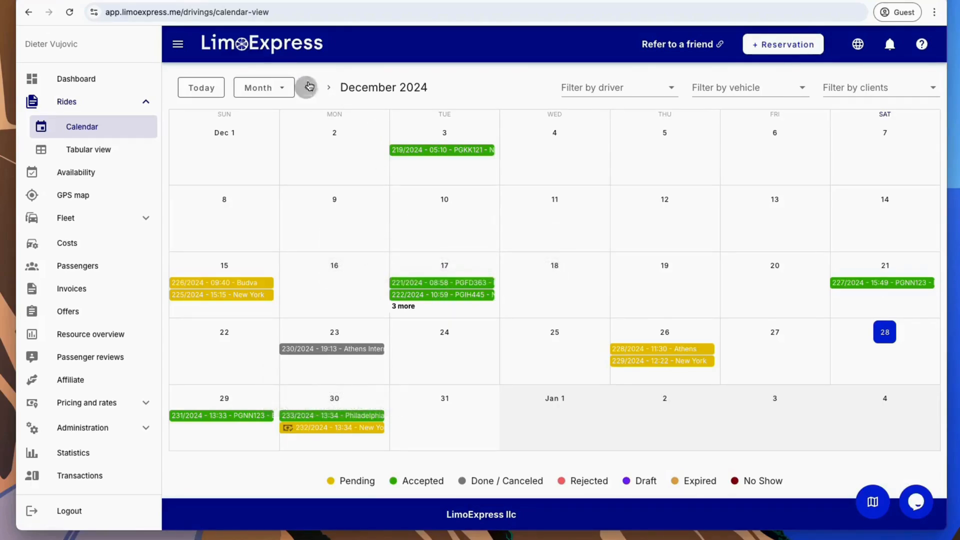
left_click(307, 87)
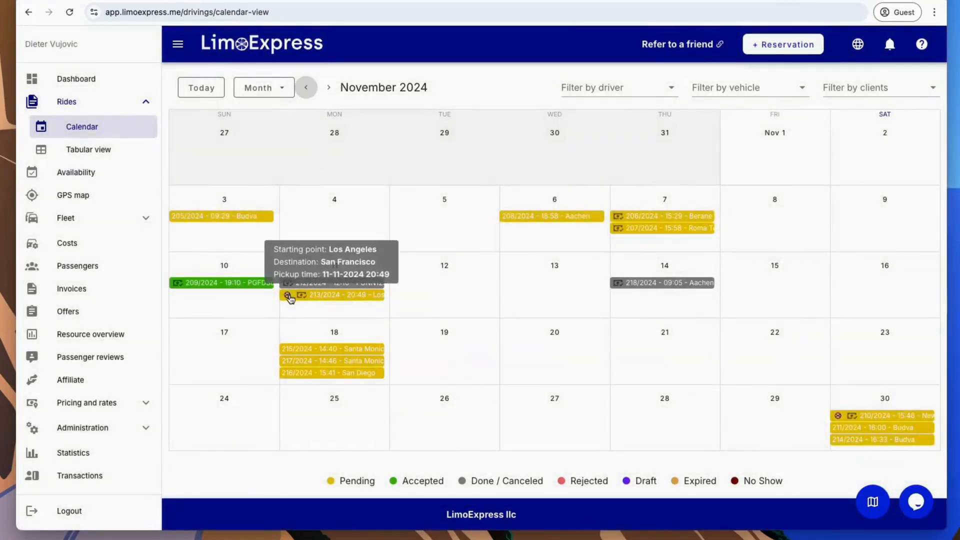
mouse_move(333, 265)
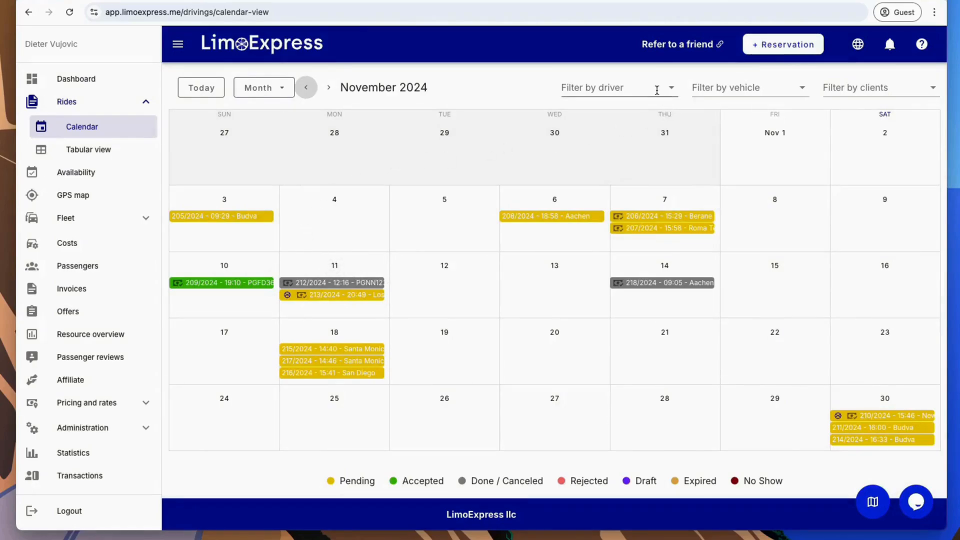
left_click(748, 87)
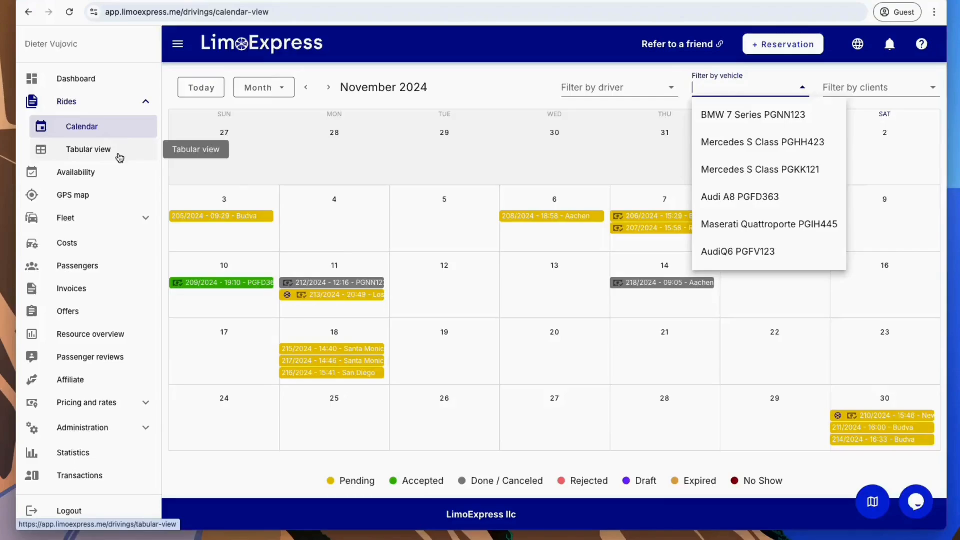
Step: List December 2024 rides as a driving-order table and preview the export dialog without exporting
left_click(88, 149)
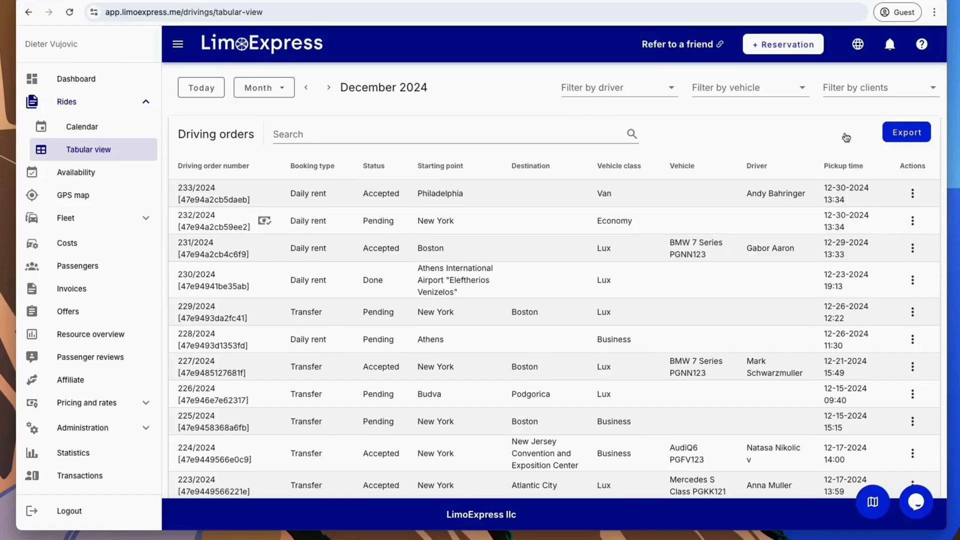
left_click(906, 132)
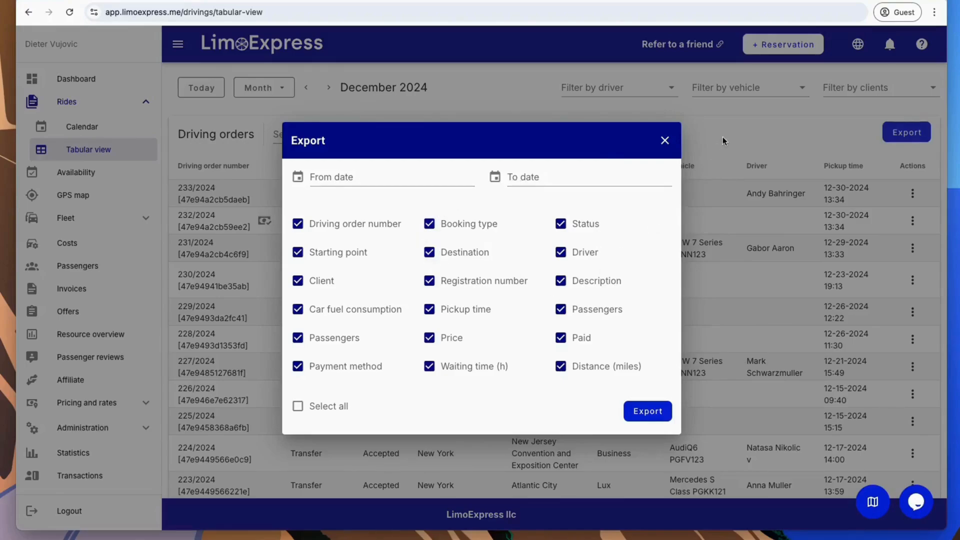
left_click(664, 140)
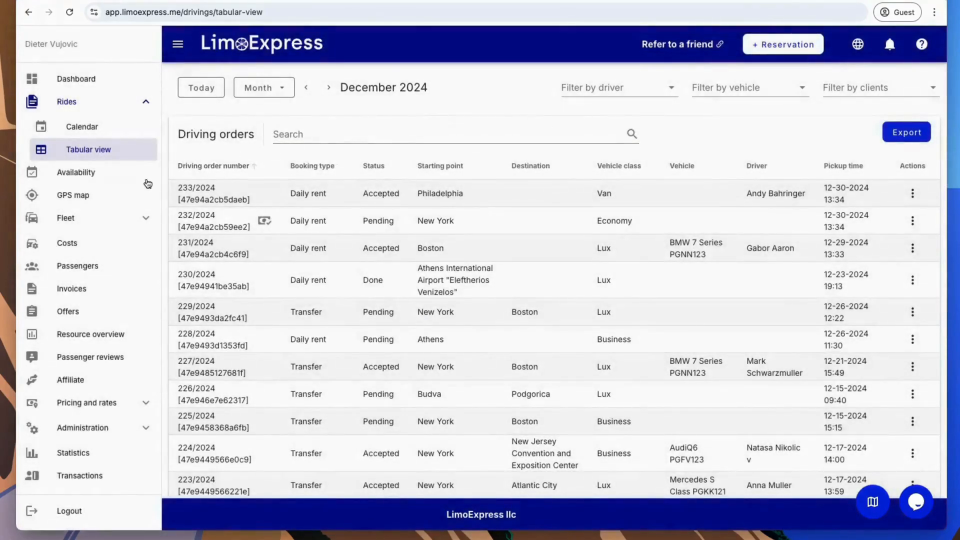
mouse_move(76, 172)
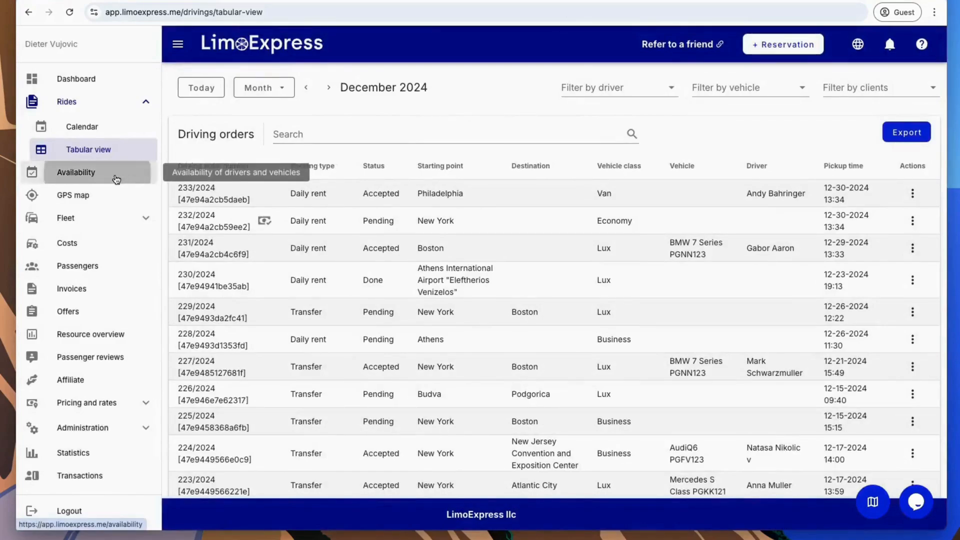
Step: Check the previous week's availability by vehicle and the GPS driver map, then list the 37 fleet costs
left_click(76, 172)
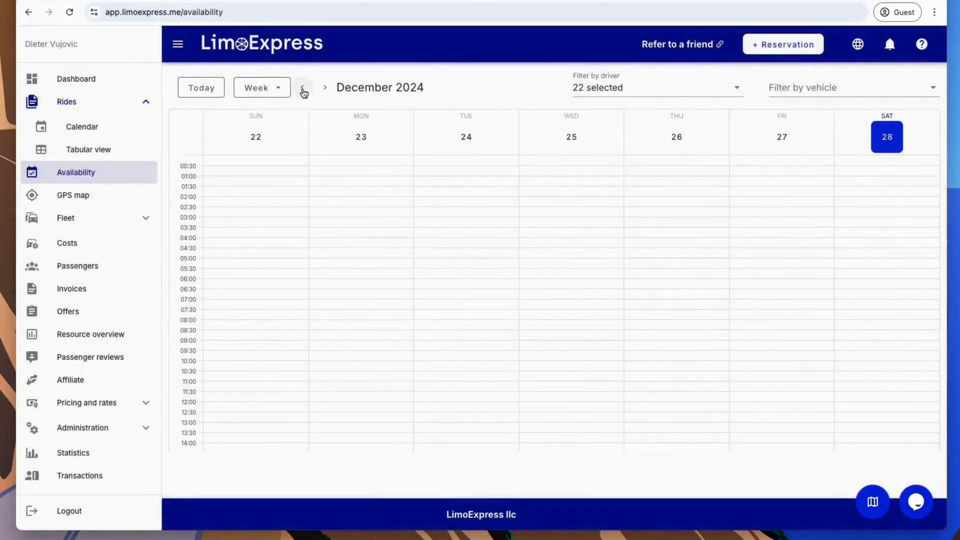
left_click(301, 87)
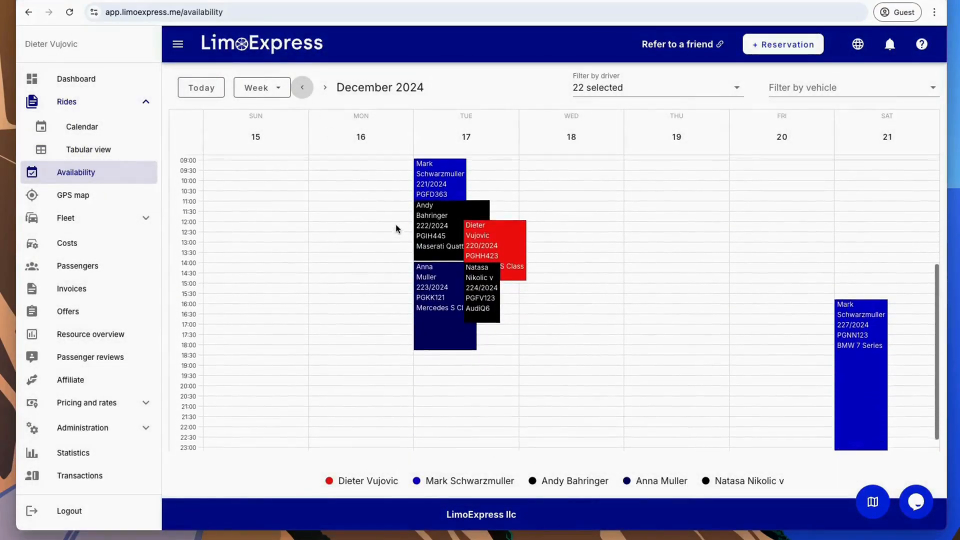
left_click(589, 149)
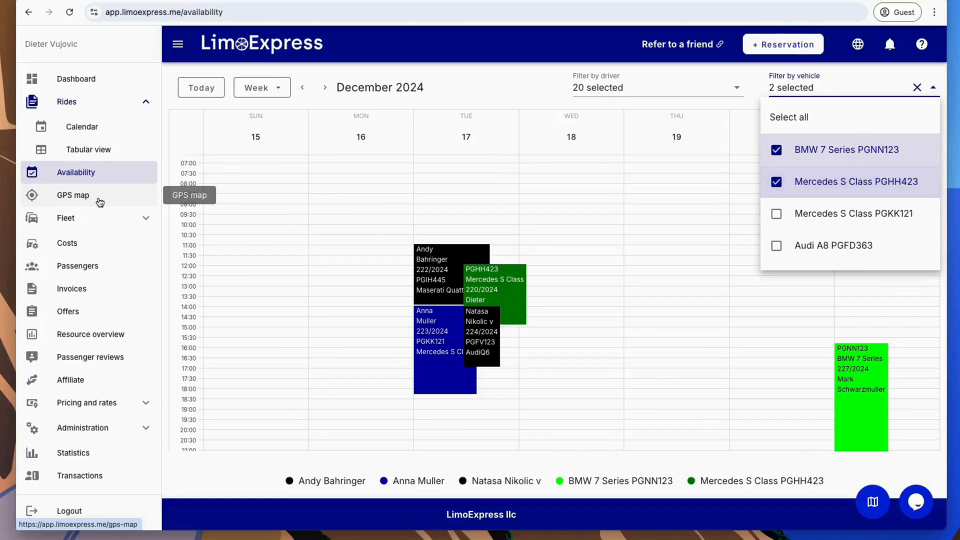
left_click(72, 195)
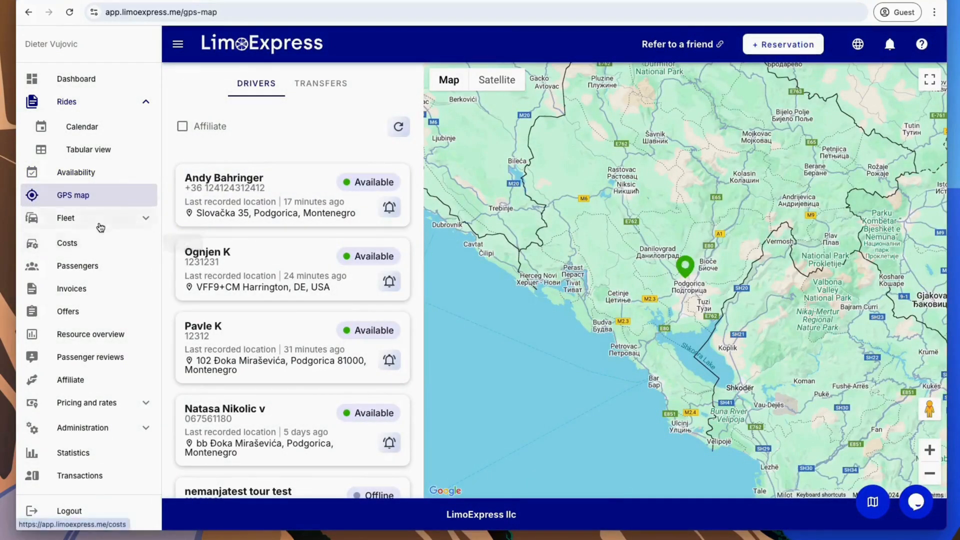
left_click(67, 265)
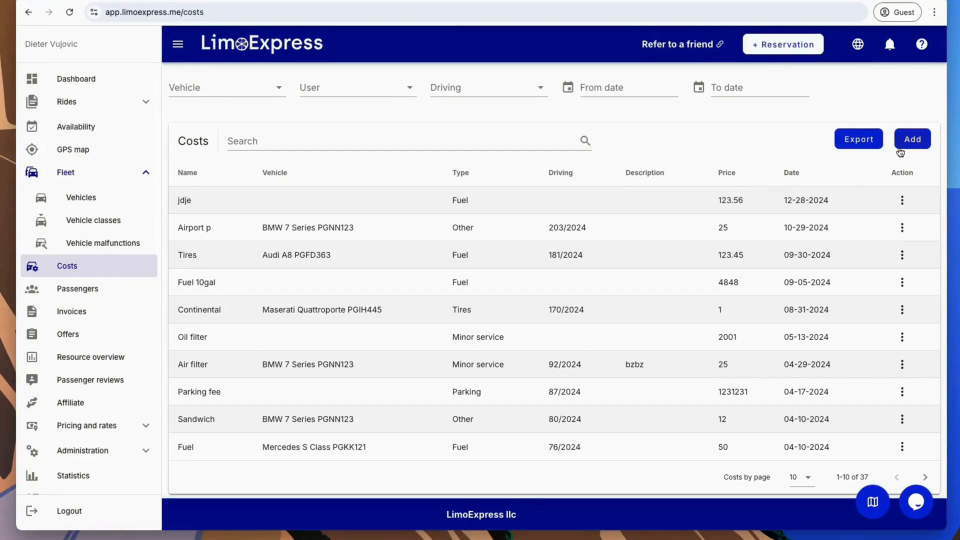
left_click(912, 139)
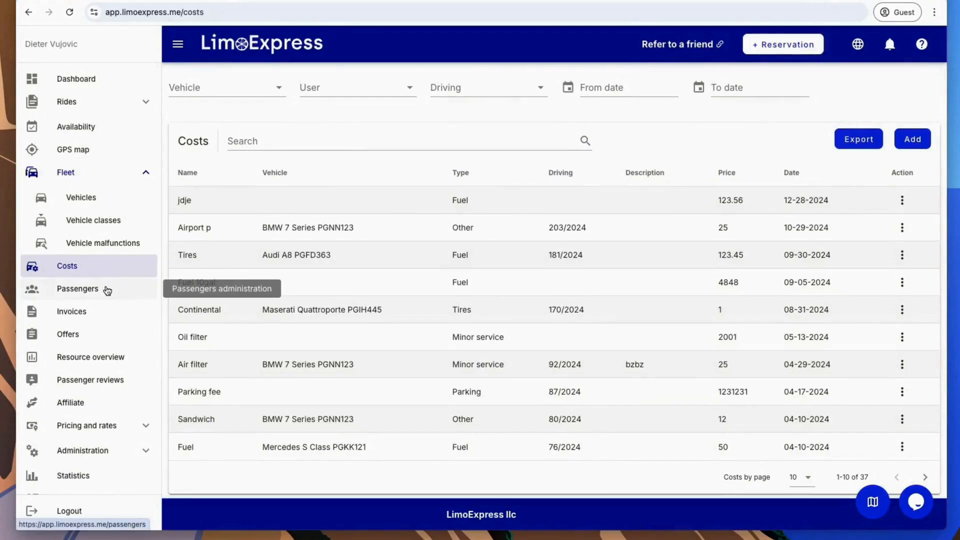
Step: View the 109 passengers, then list the 15 invoices
left_click(78, 289)
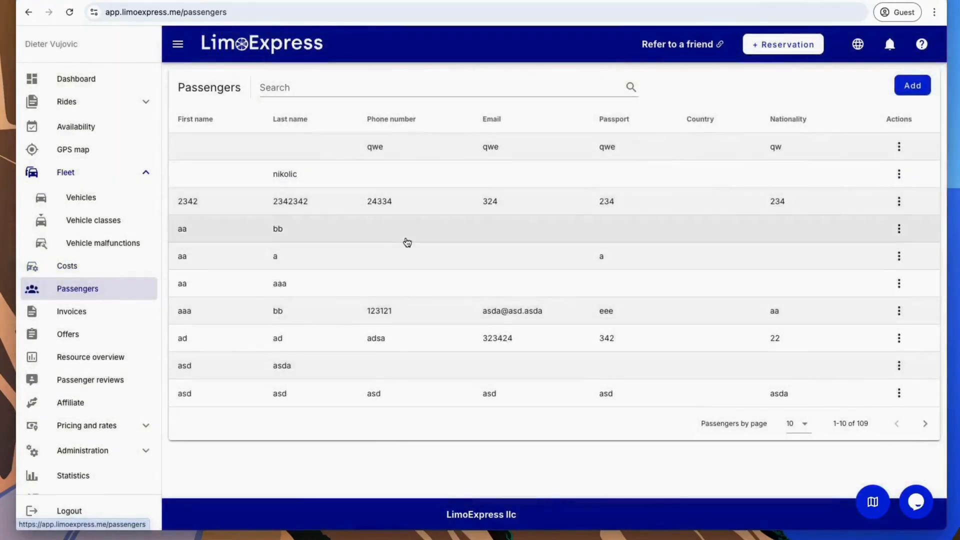
mouse_move(290, 225)
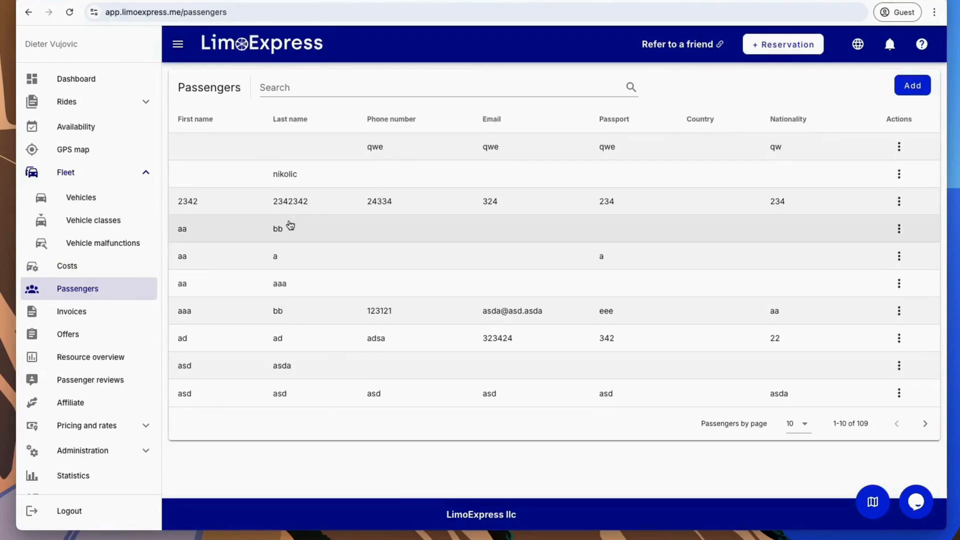
left_click(71, 311)
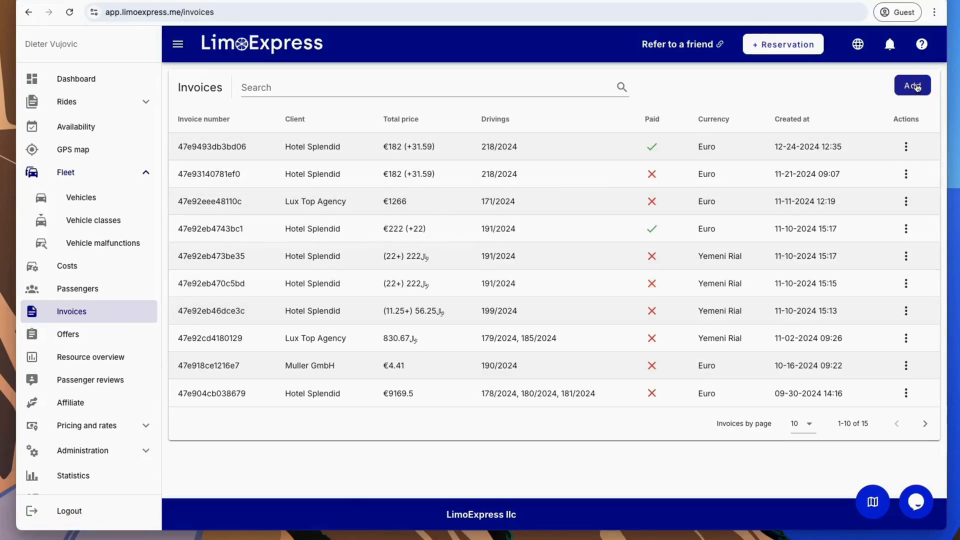
Step: Show the download and delete actions for Hotel Splendid invoice 47e9493db3bd06
left_click(912, 85)
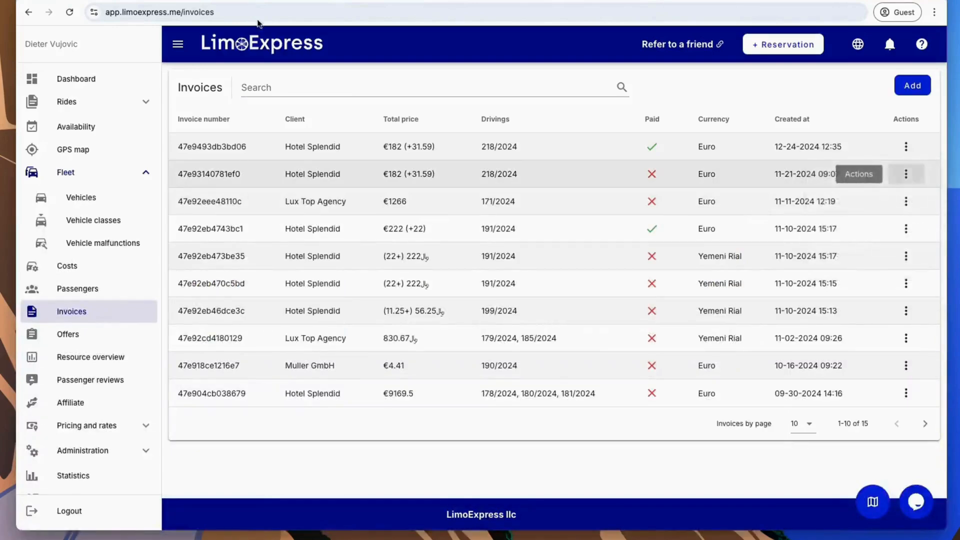
left_click(906, 146)
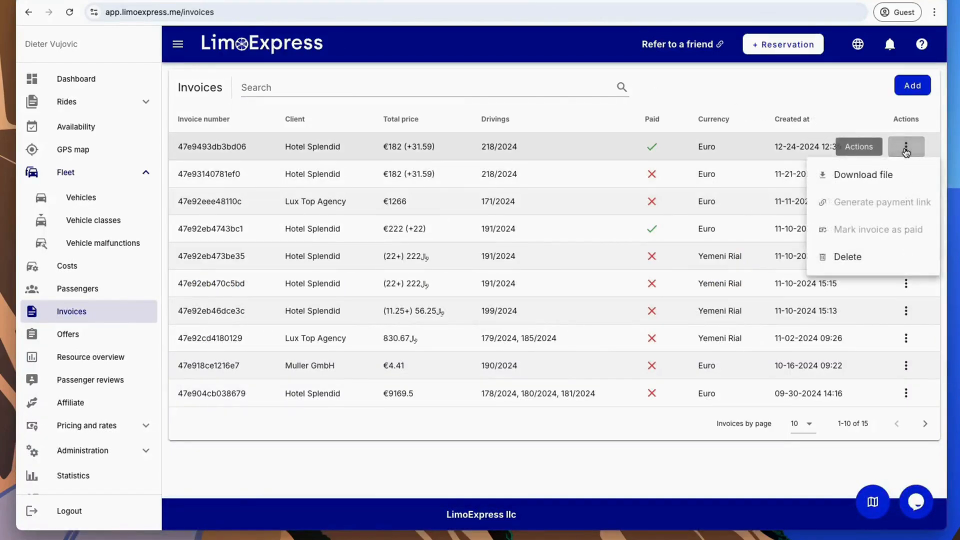
mouse_move(876, 230)
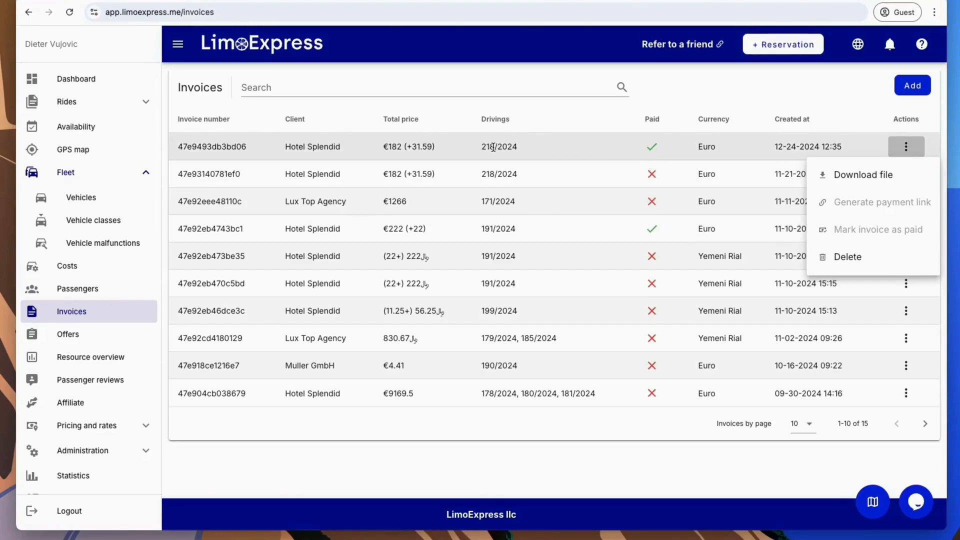
Step: List the seven driving offers and bring up a blank new offer form
left_click(68, 334)
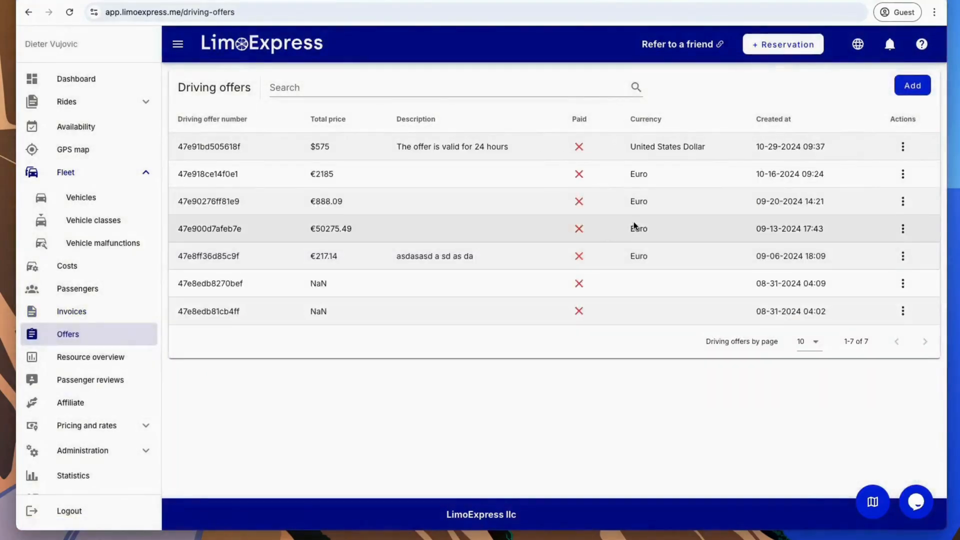
left_click(912, 85)
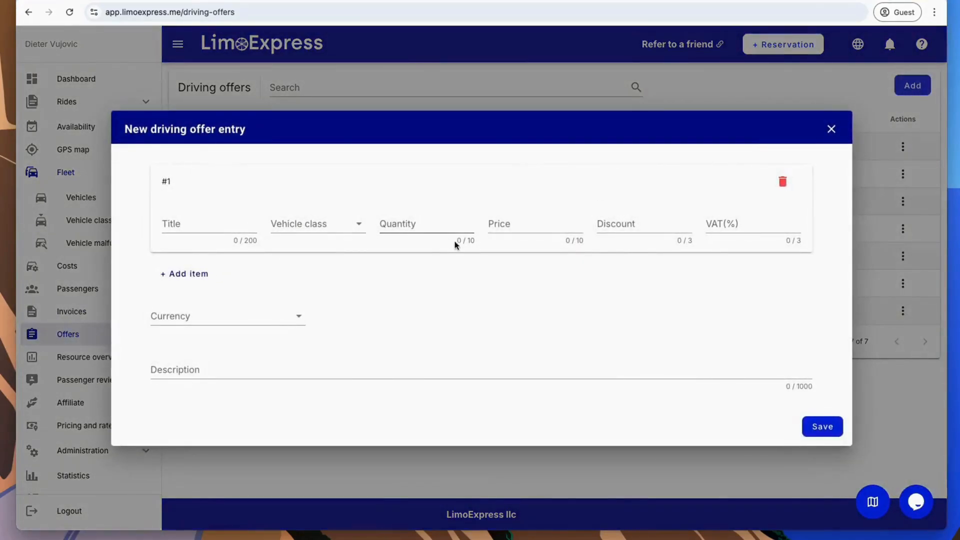
mouse_move(895, 231)
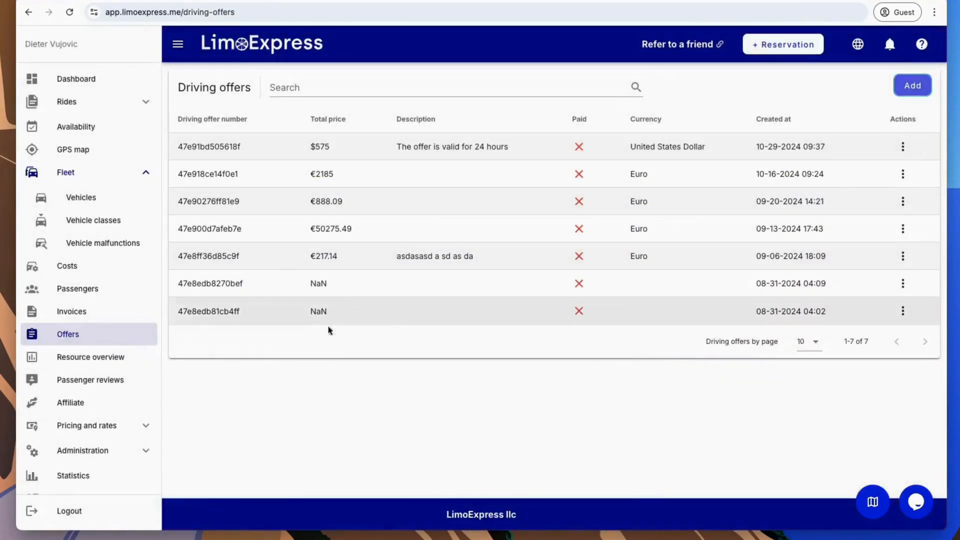
Step: Show the resource overview with 33 SMS and 100 flight checks left
left_click(90, 357)
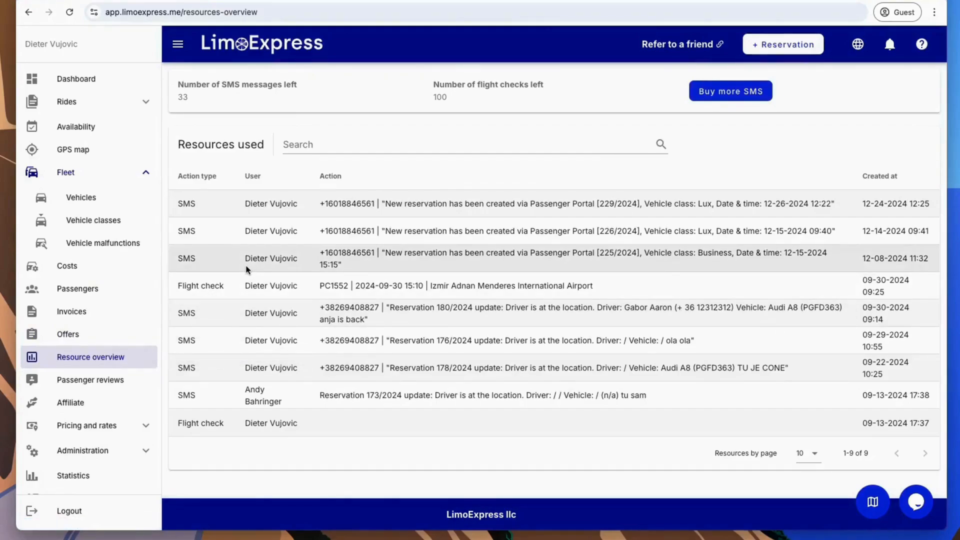
mouse_move(253, 270)
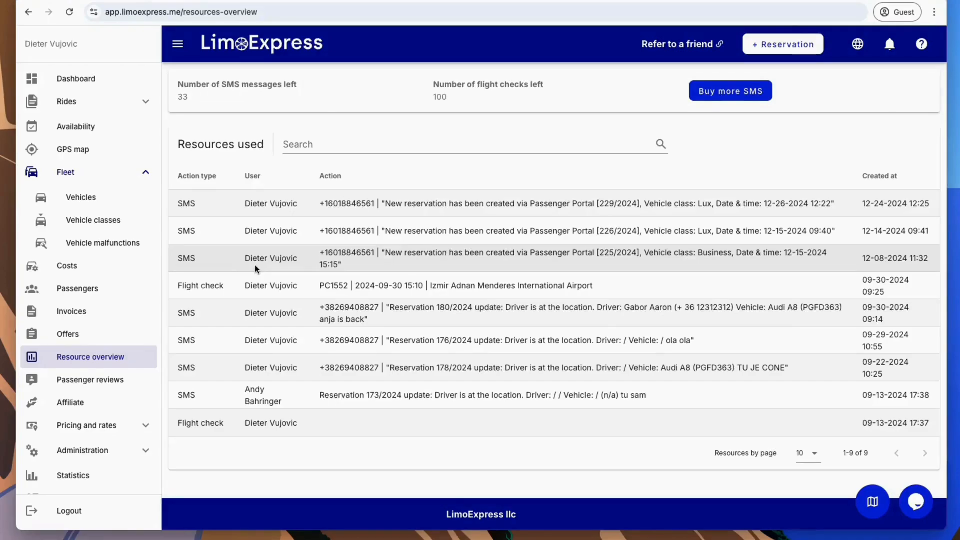
mouse_move(281, 245)
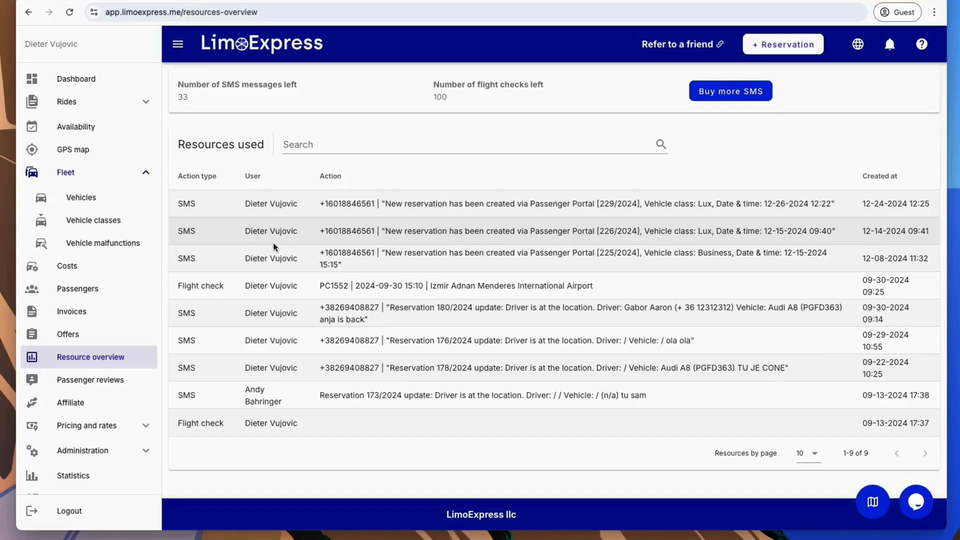
Step: List the three passenger reviews rated 4, 3 and 5 with comments
left_click(90, 379)
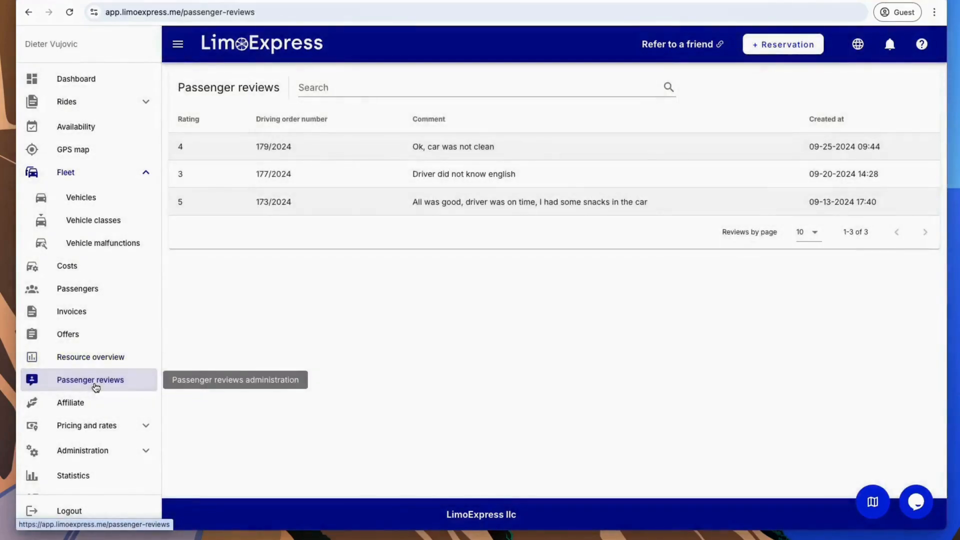
mouse_move(96, 382)
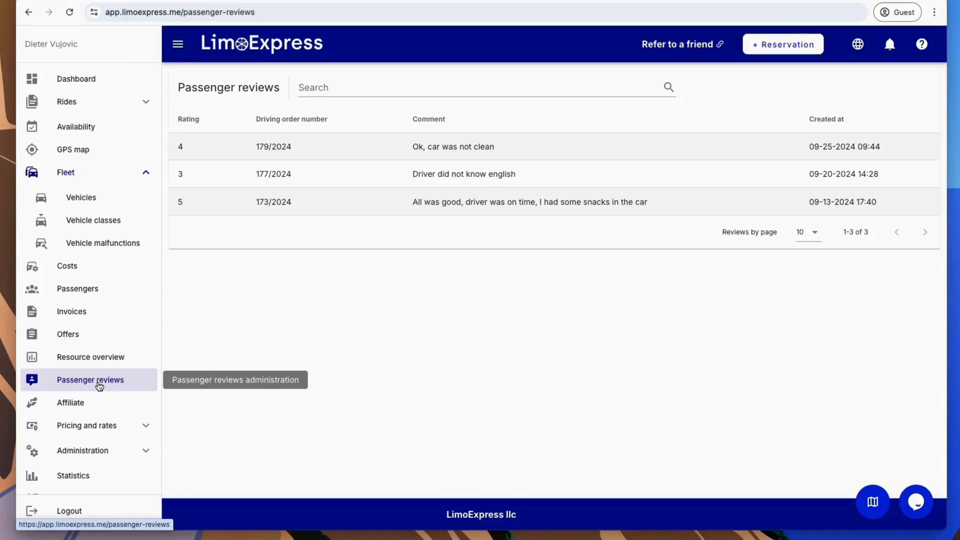
mouse_move(112, 383)
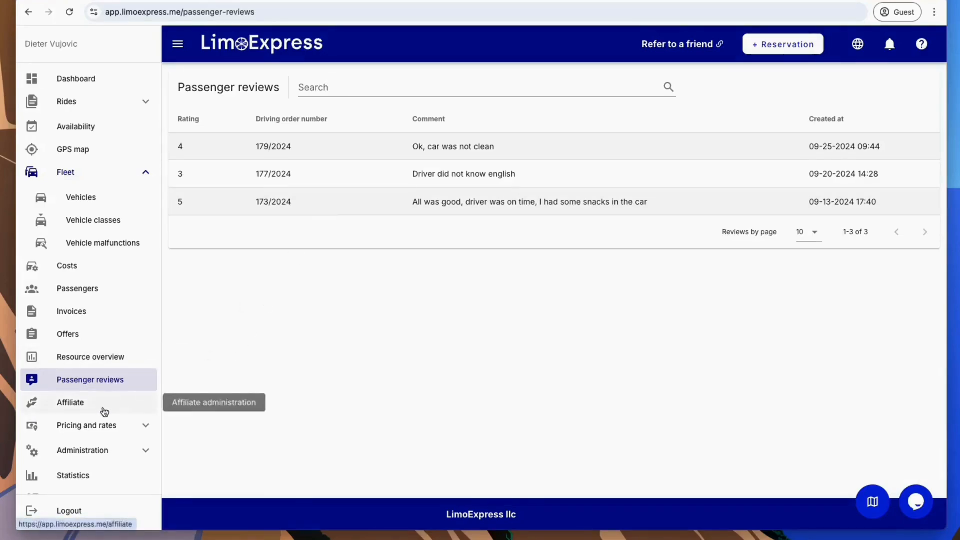
Step: Browse the three affiliate partners, preview an add-by-affiliate-ID request, then view GoldiBoldi Lux's organization details
left_click(70, 402)
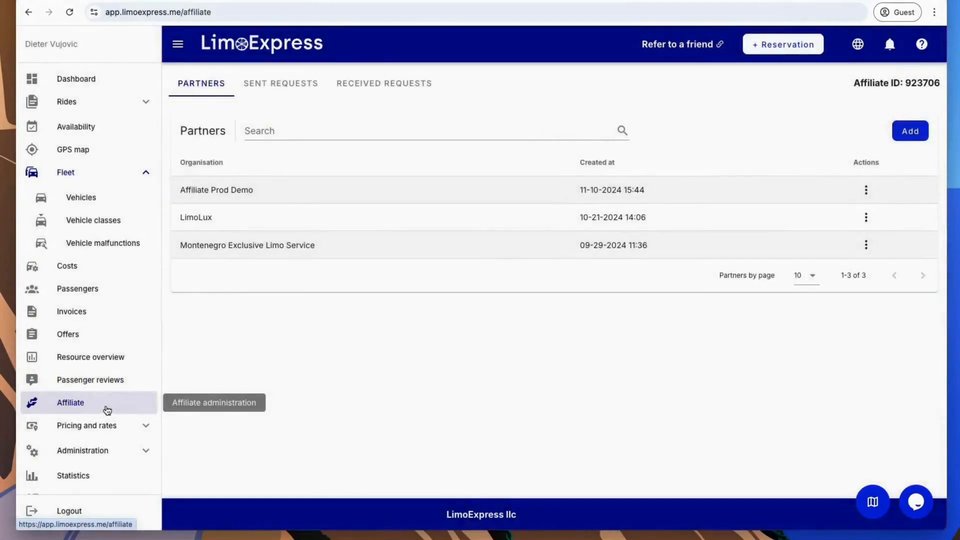
mouse_move(816, 100)
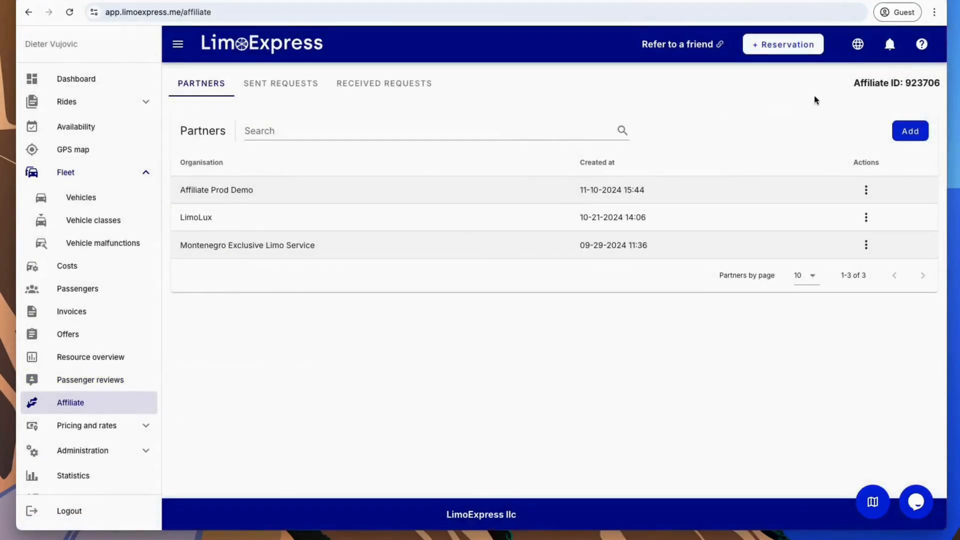
double_click(925, 83)
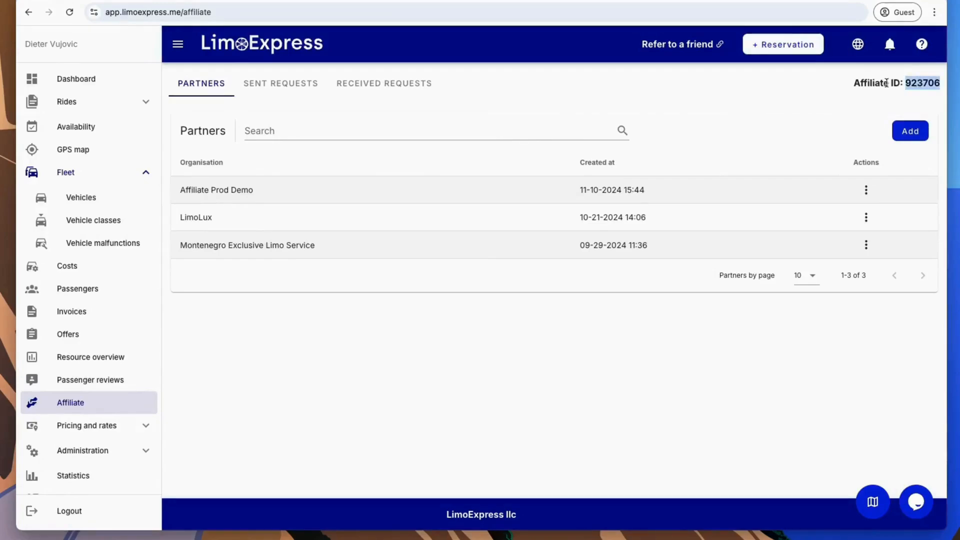
left_click(909, 131)
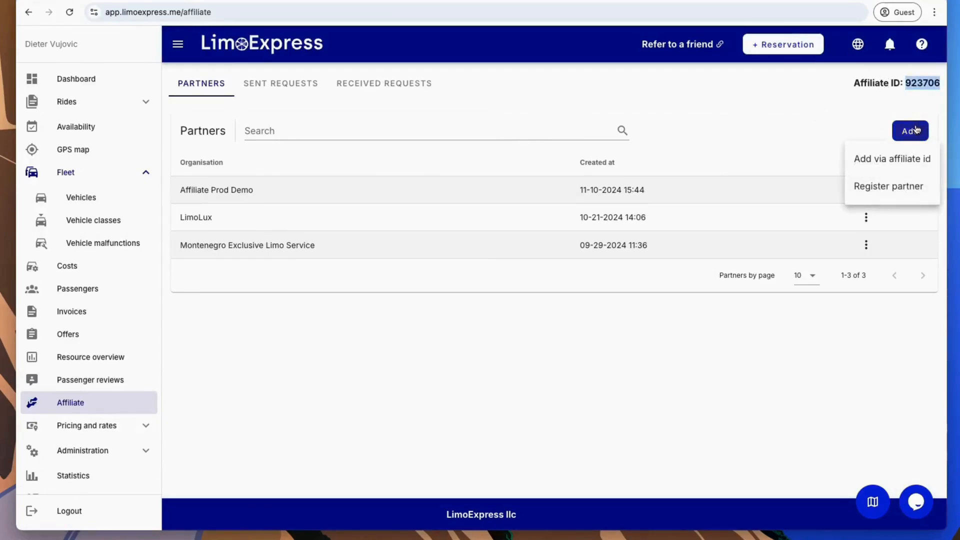
left_click(891, 159)
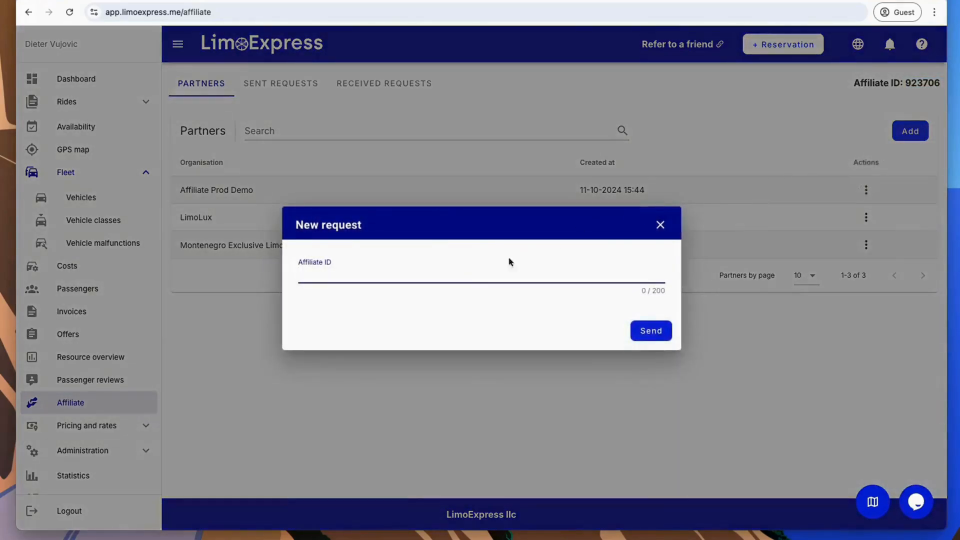
mouse_move(410, 263)
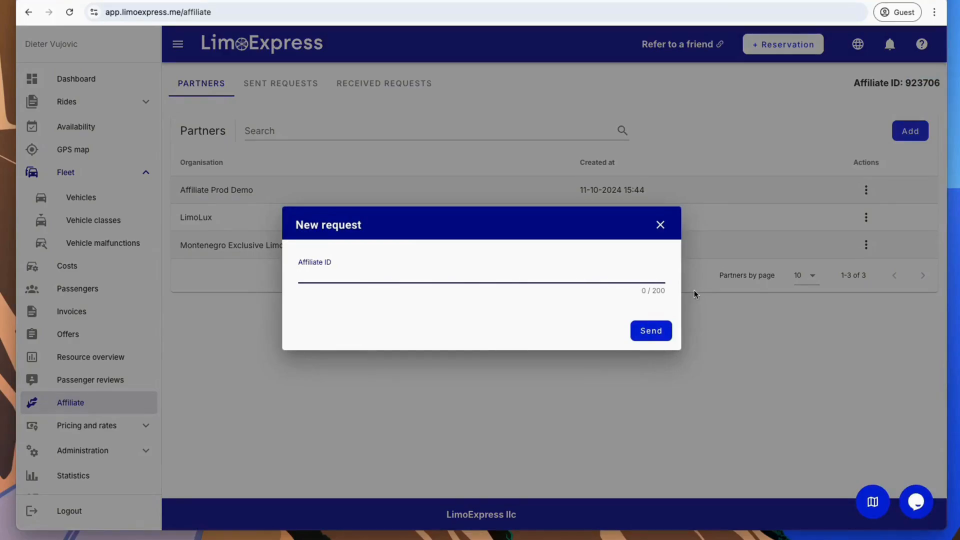
left_click(659, 225)
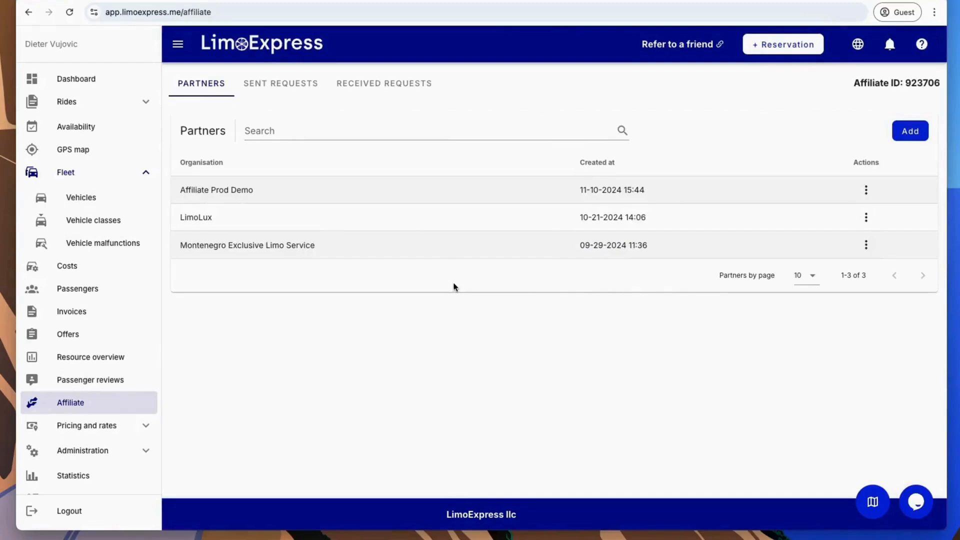
mouse_move(298, 282)
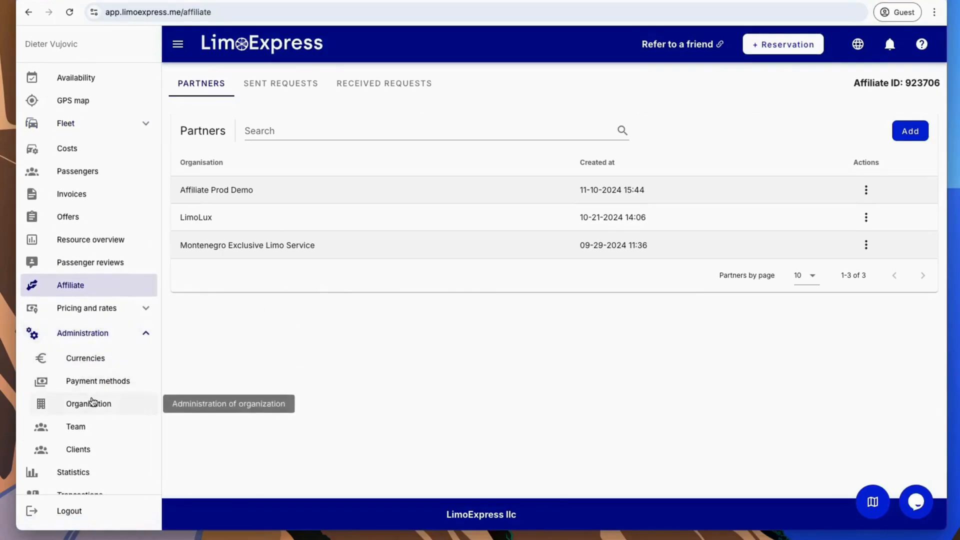
left_click(88, 403)
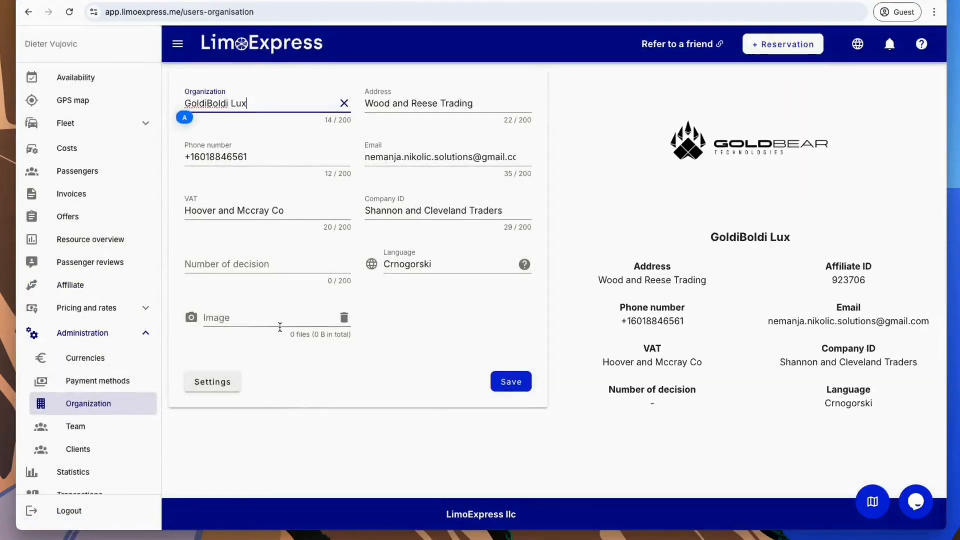
Step: In Advanced settings, enable public integration routes for an API key, alongside the public booking form link
left_click(212, 382)
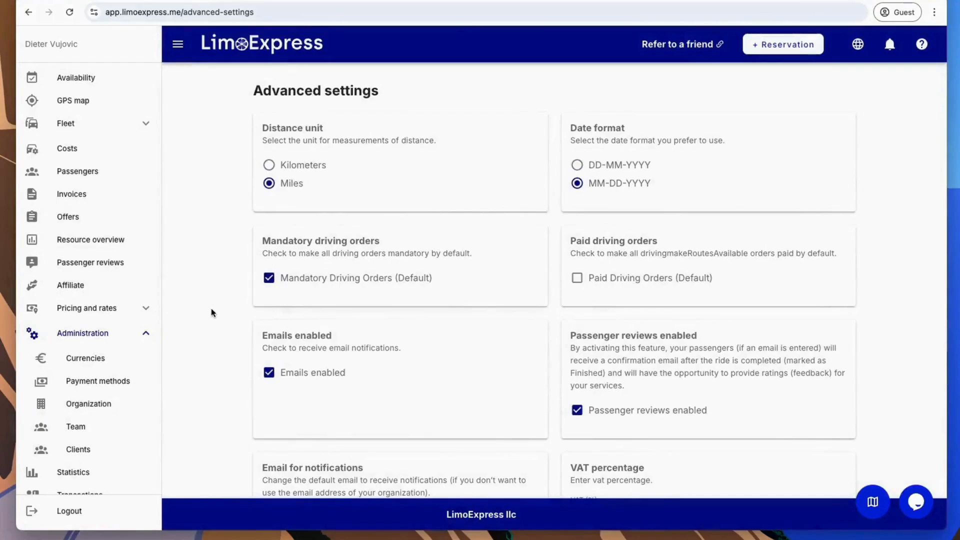
mouse_move(406, 202)
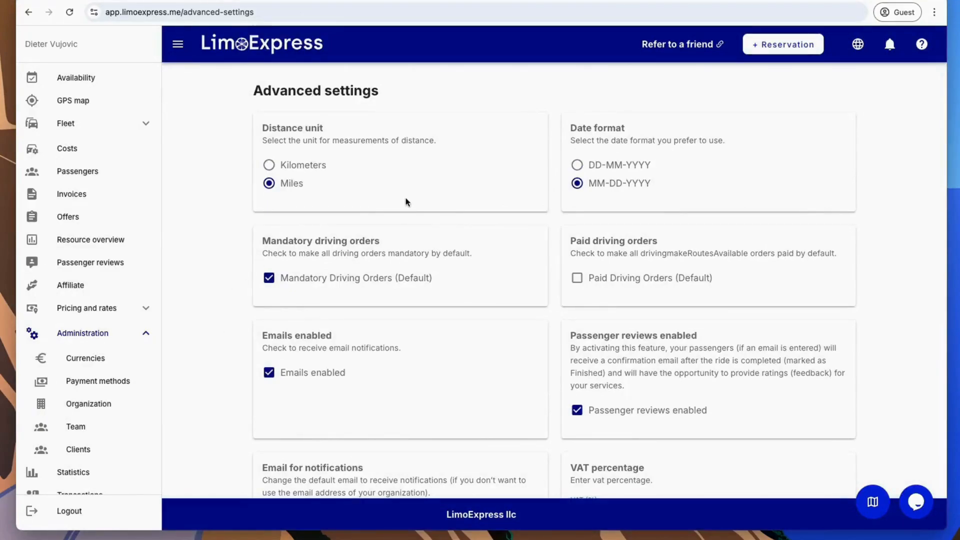
scroll("down", 3)
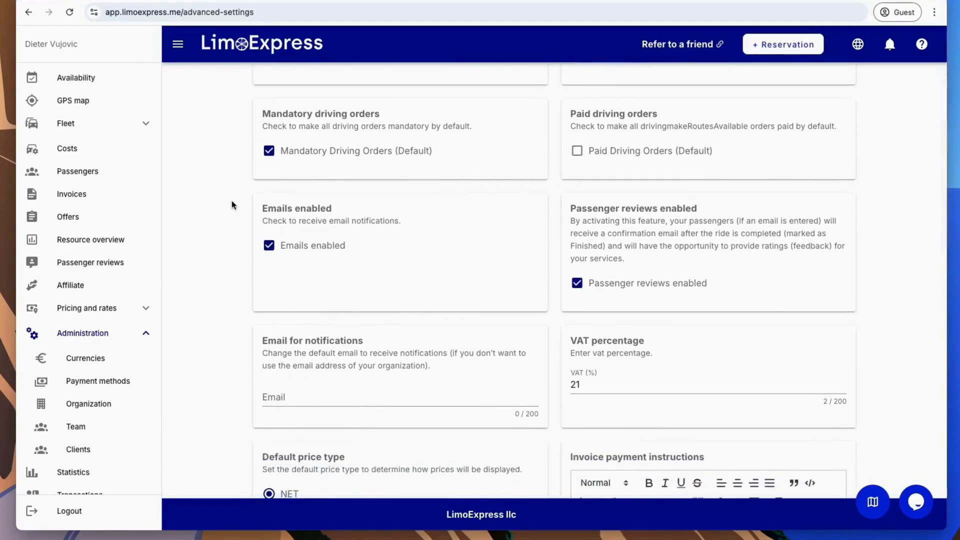
scroll("down", 3)
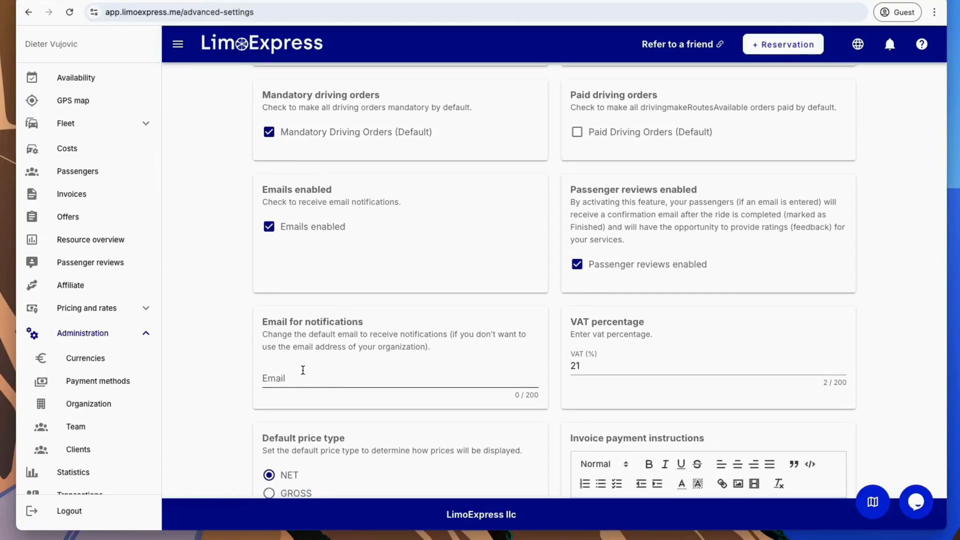
scroll("down", 3)
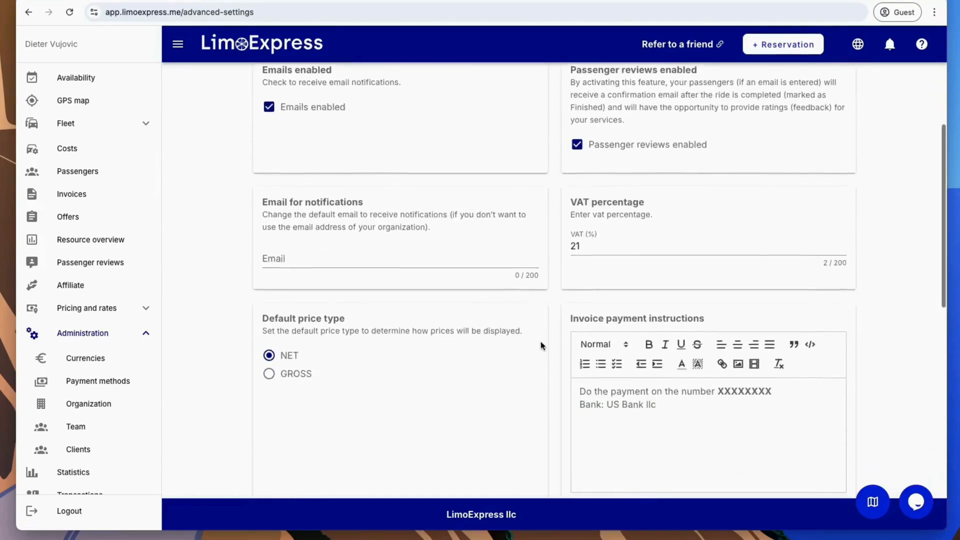
scroll("down", 3)
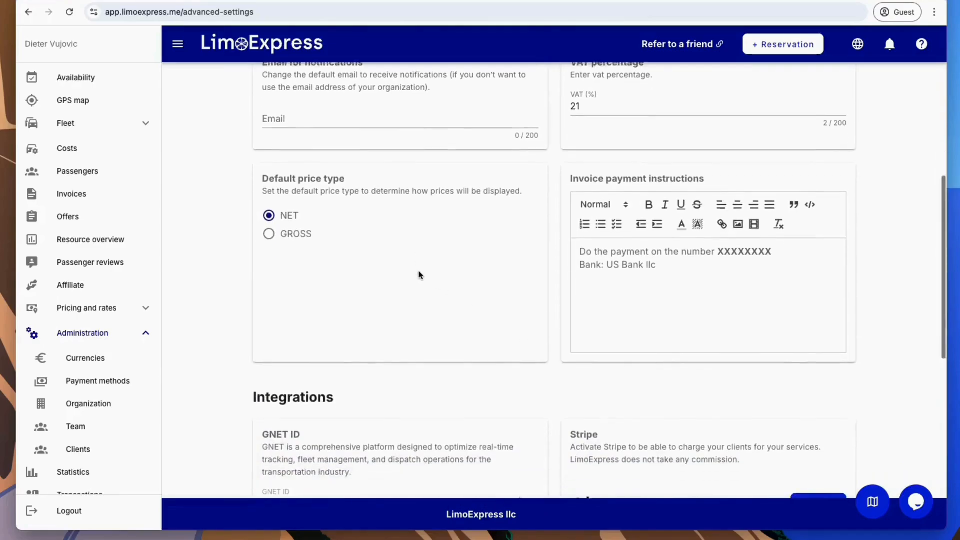
scroll("down", 3)
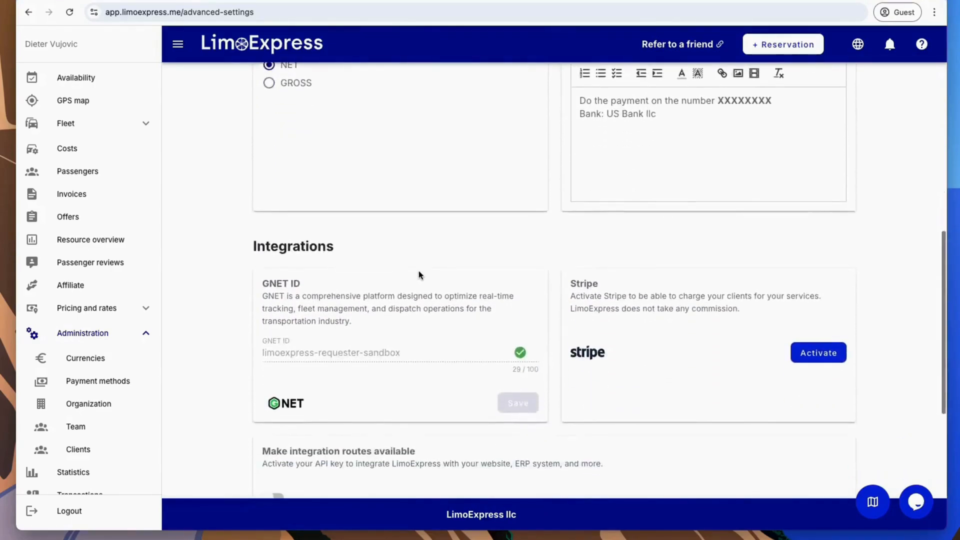
scroll("down", 3)
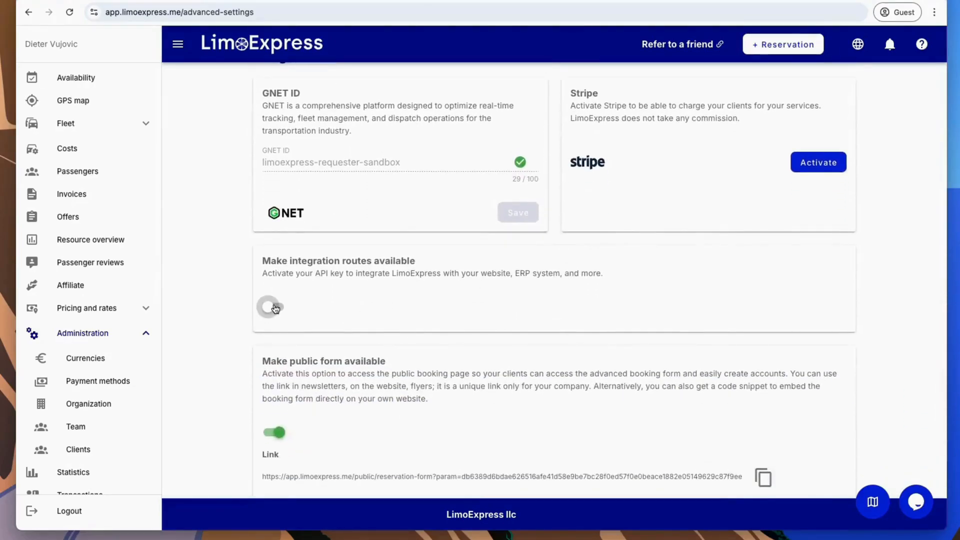
left_click(274, 307)
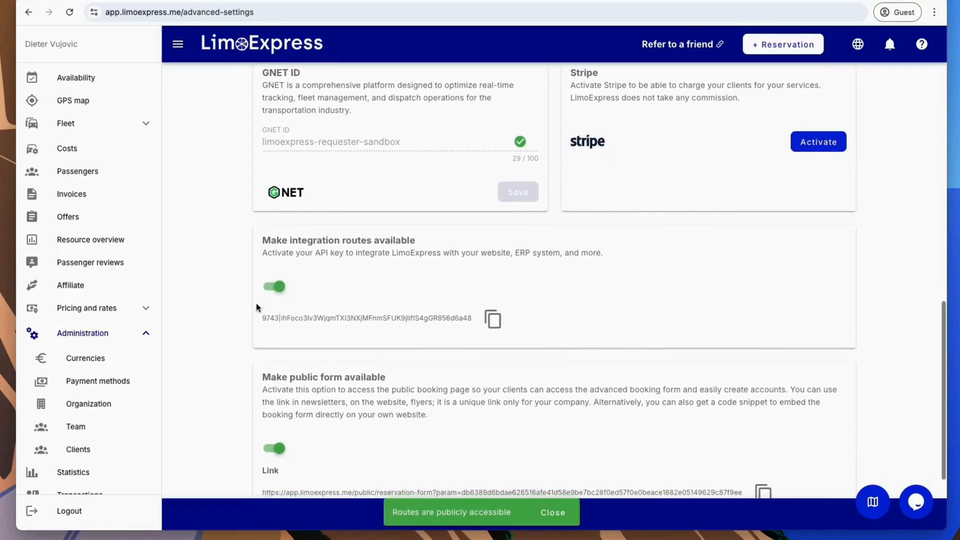
scroll("down", 3)
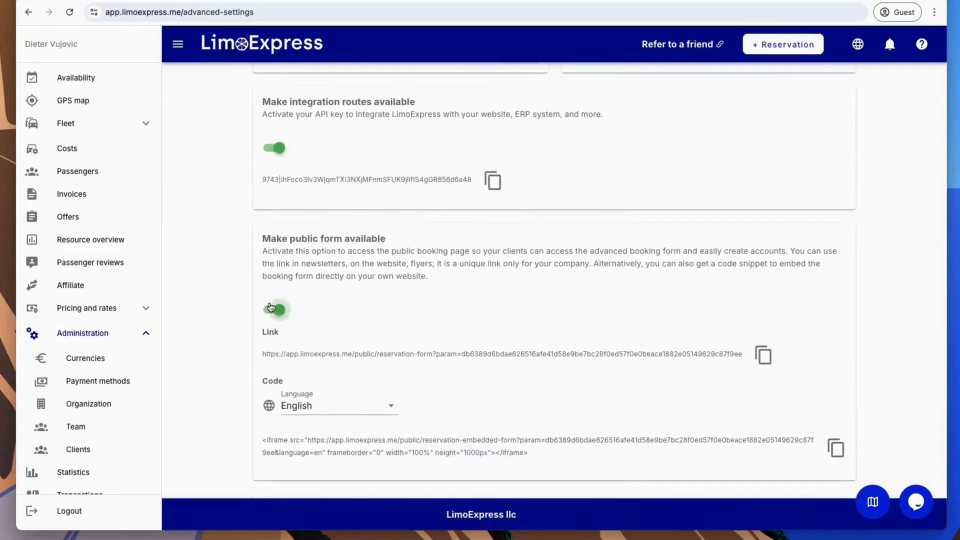
left_click(274, 309)
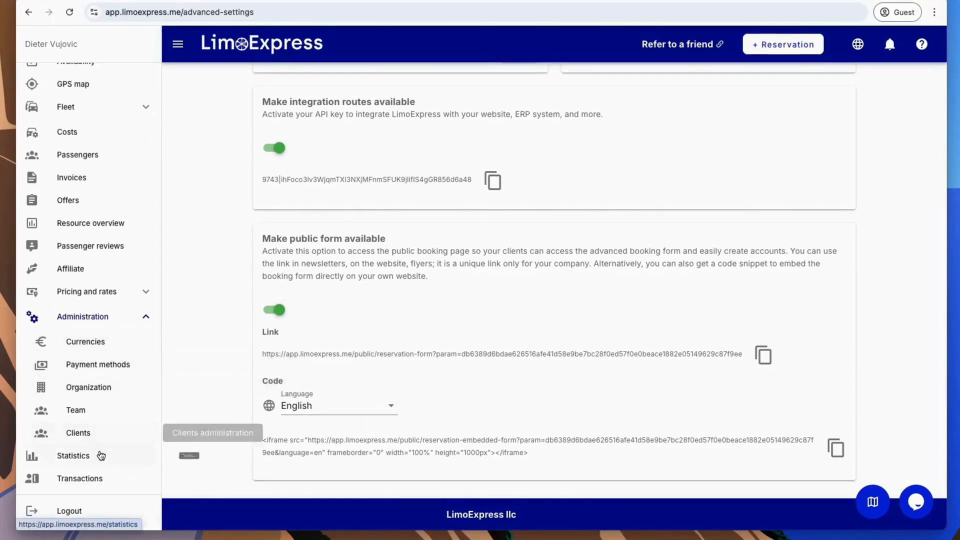
Step: View this year's general statistics report with accepted and rejected driving orders per driver
left_click(73, 455)
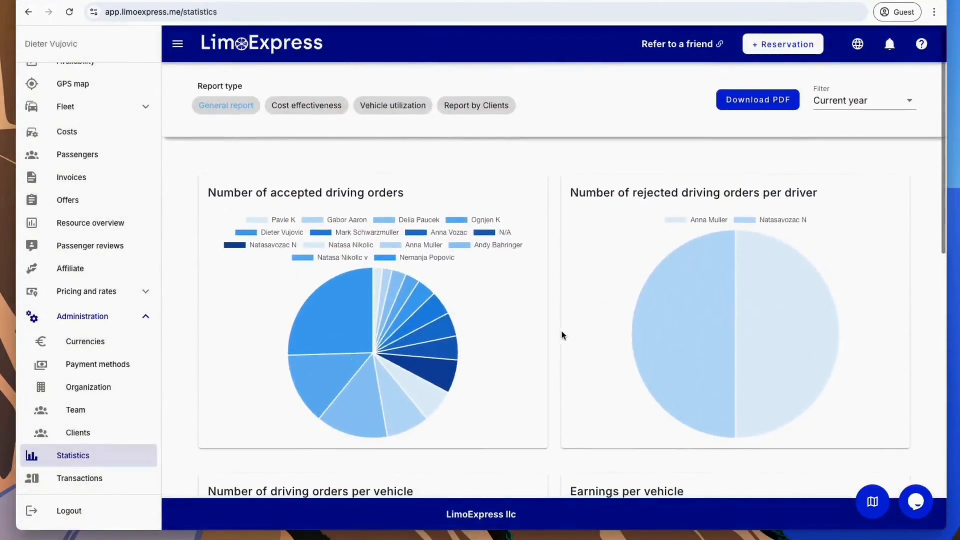
mouse_move(594, 231)
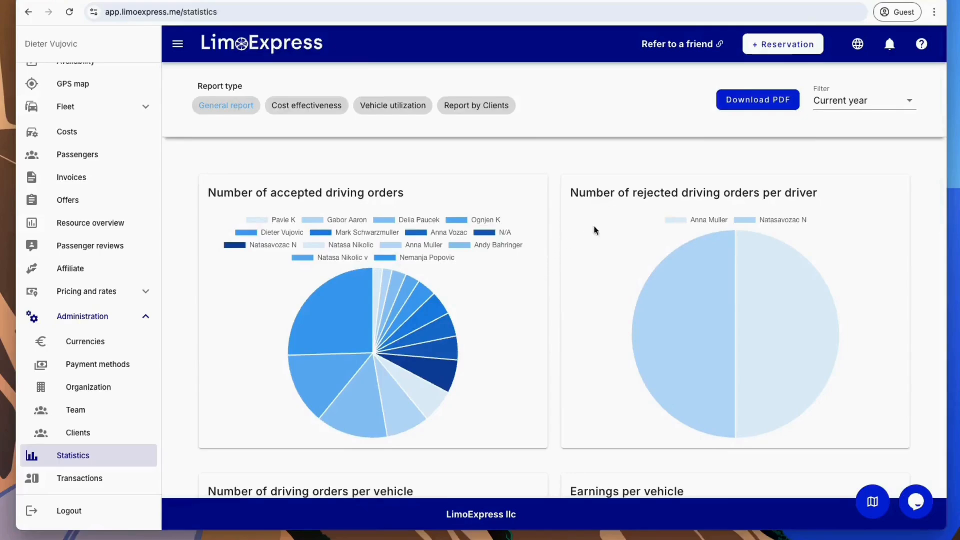
left_click(863, 100)
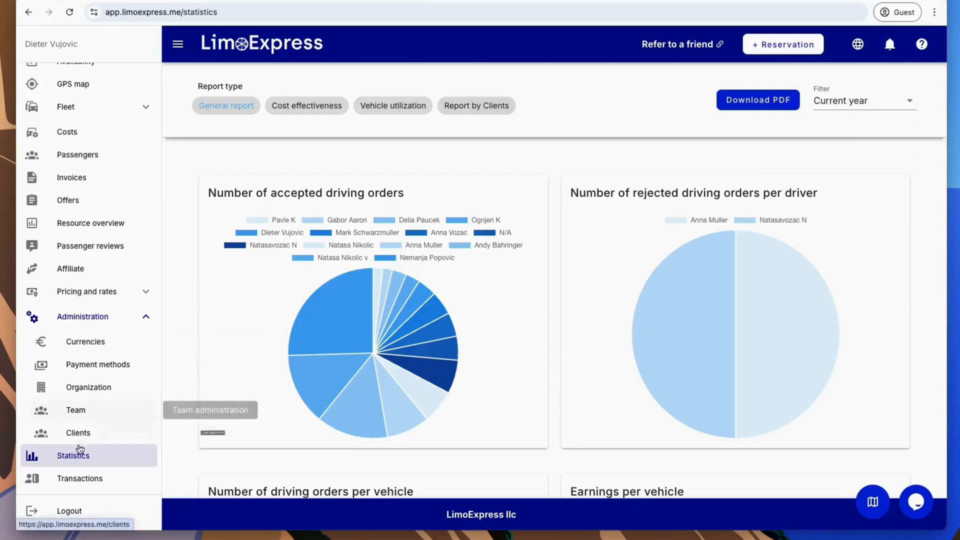
mouse_move(75, 483)
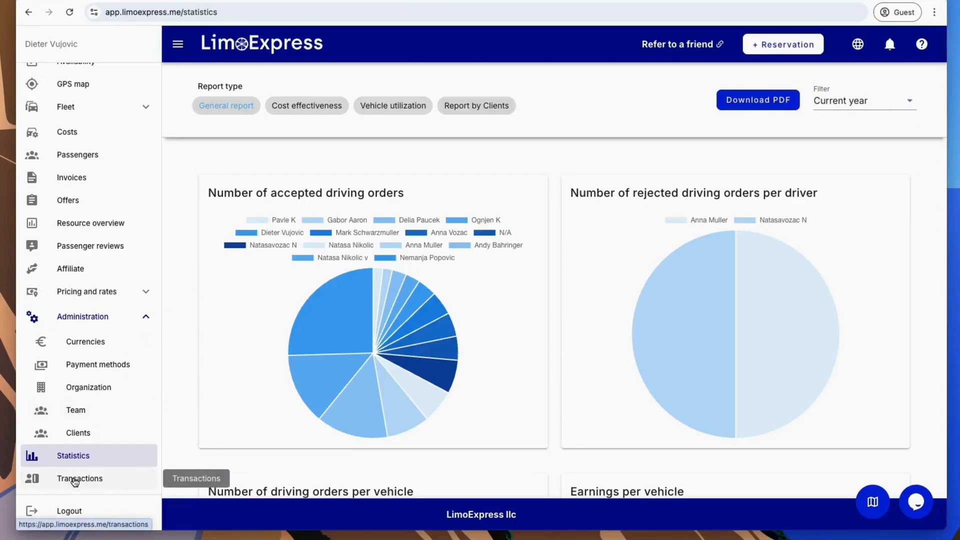
Step: View the Transactions page (Team 25 yearly package, completed invoices), then go back to the Dashboard
left_click(79, 478)
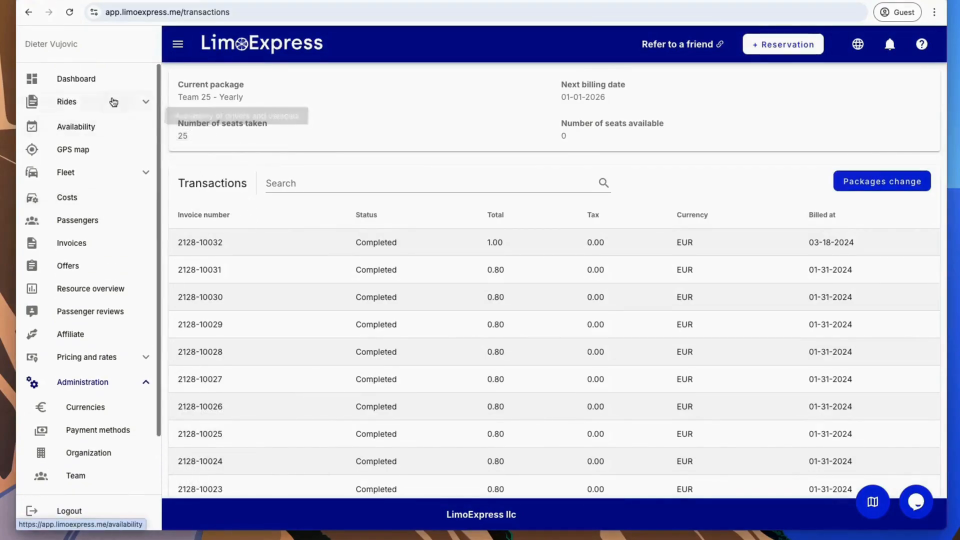
left_click(76, 79)
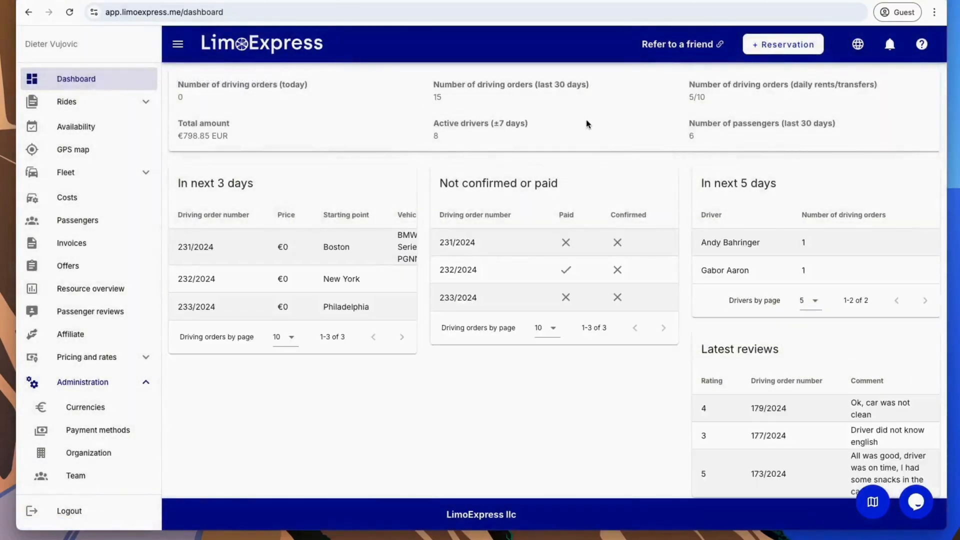